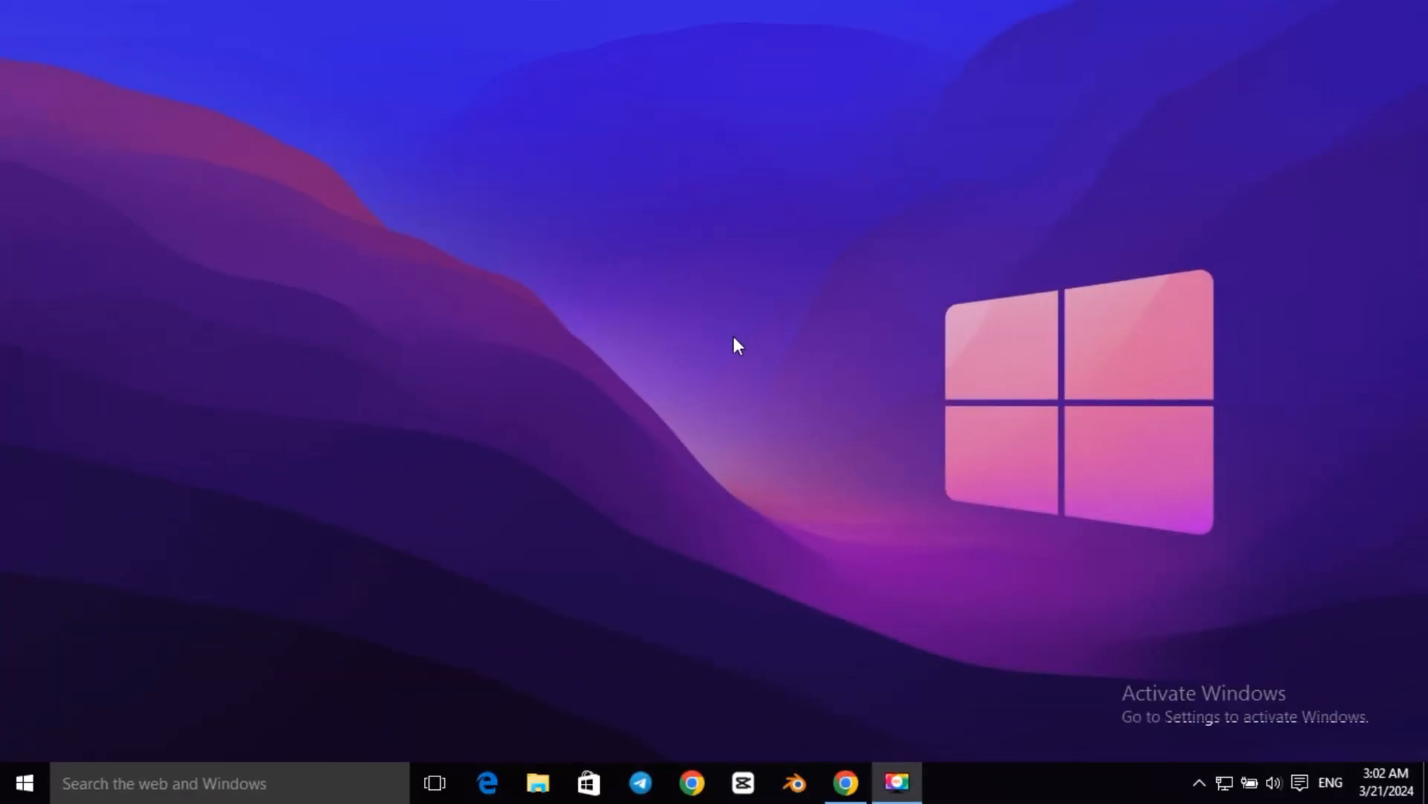
{"action": "mouse_move", "coordinate": [628, 497]}
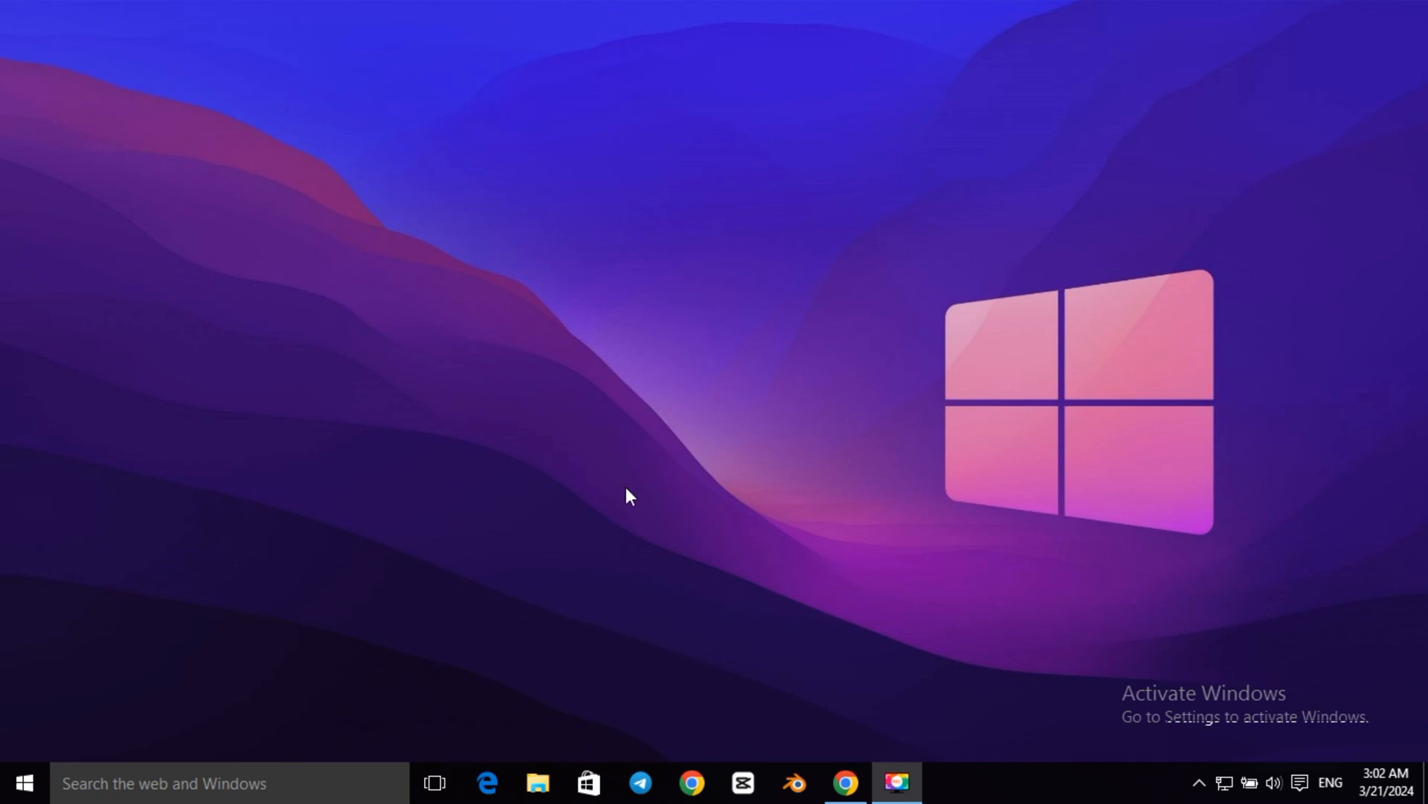
- Open File Explorer on the Desktop folder and launch Task Manager
{"action": "left_click", "coordinate": [537, 782]}
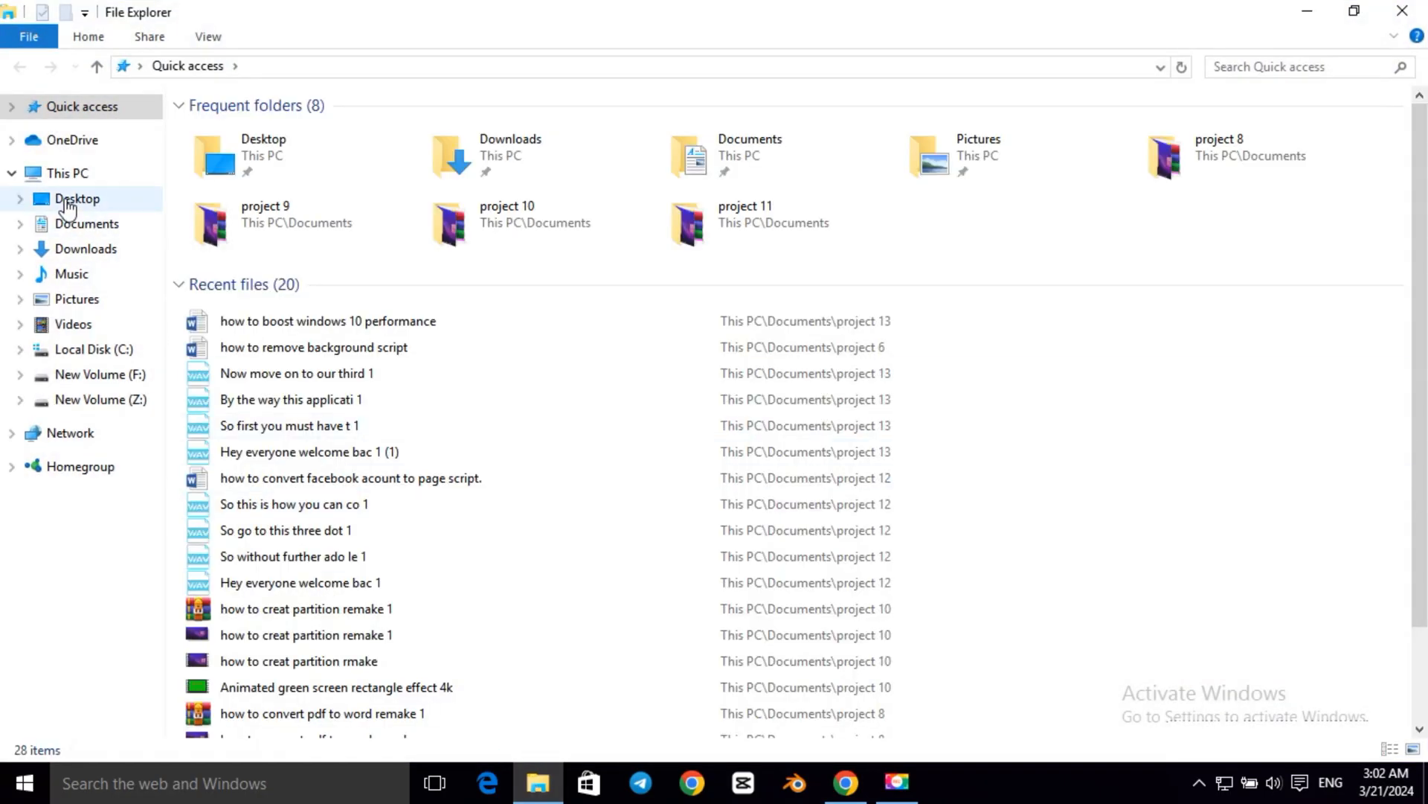
{"action": "left_click", "coordinate": [67, 173]}
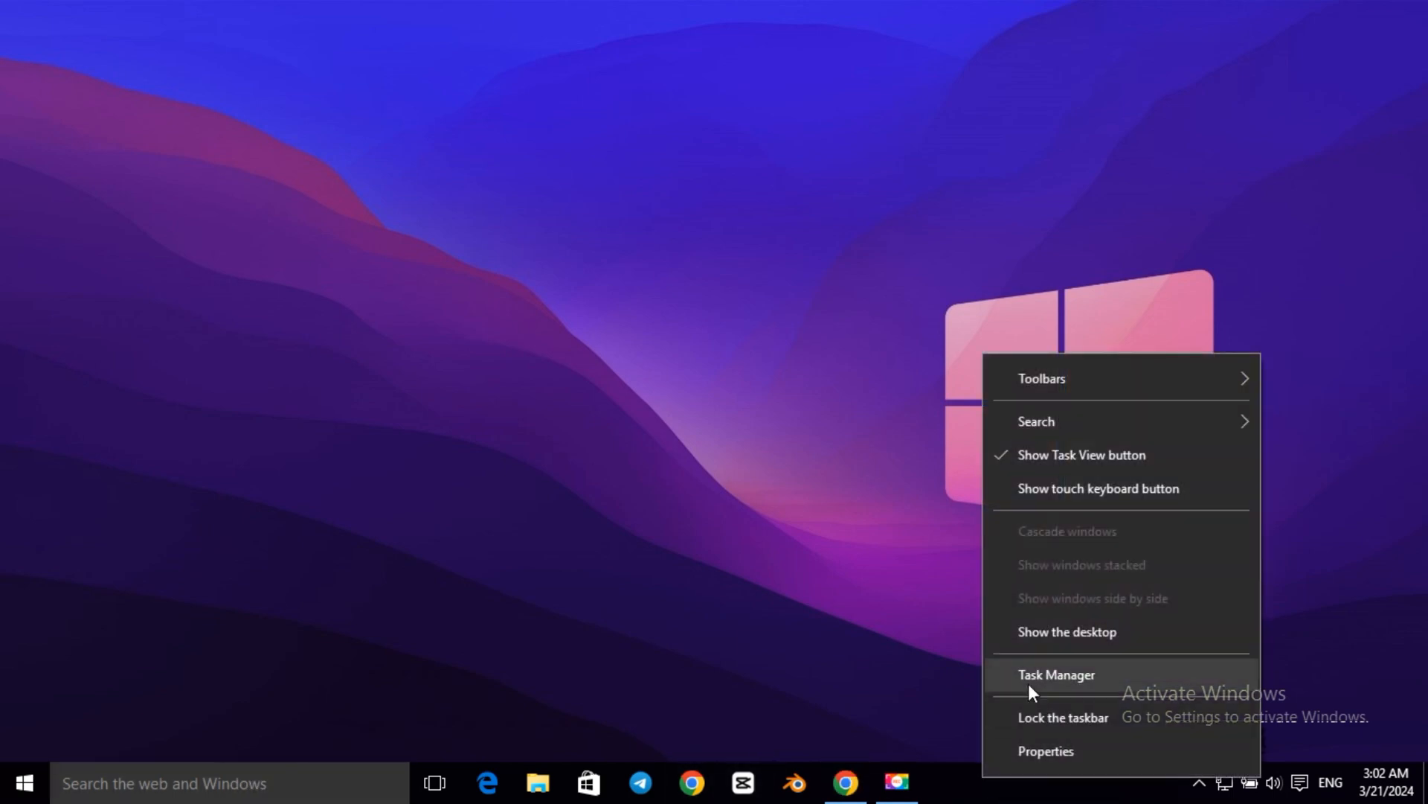
{"action": "left_click", "coordinate": [1056, 674]}
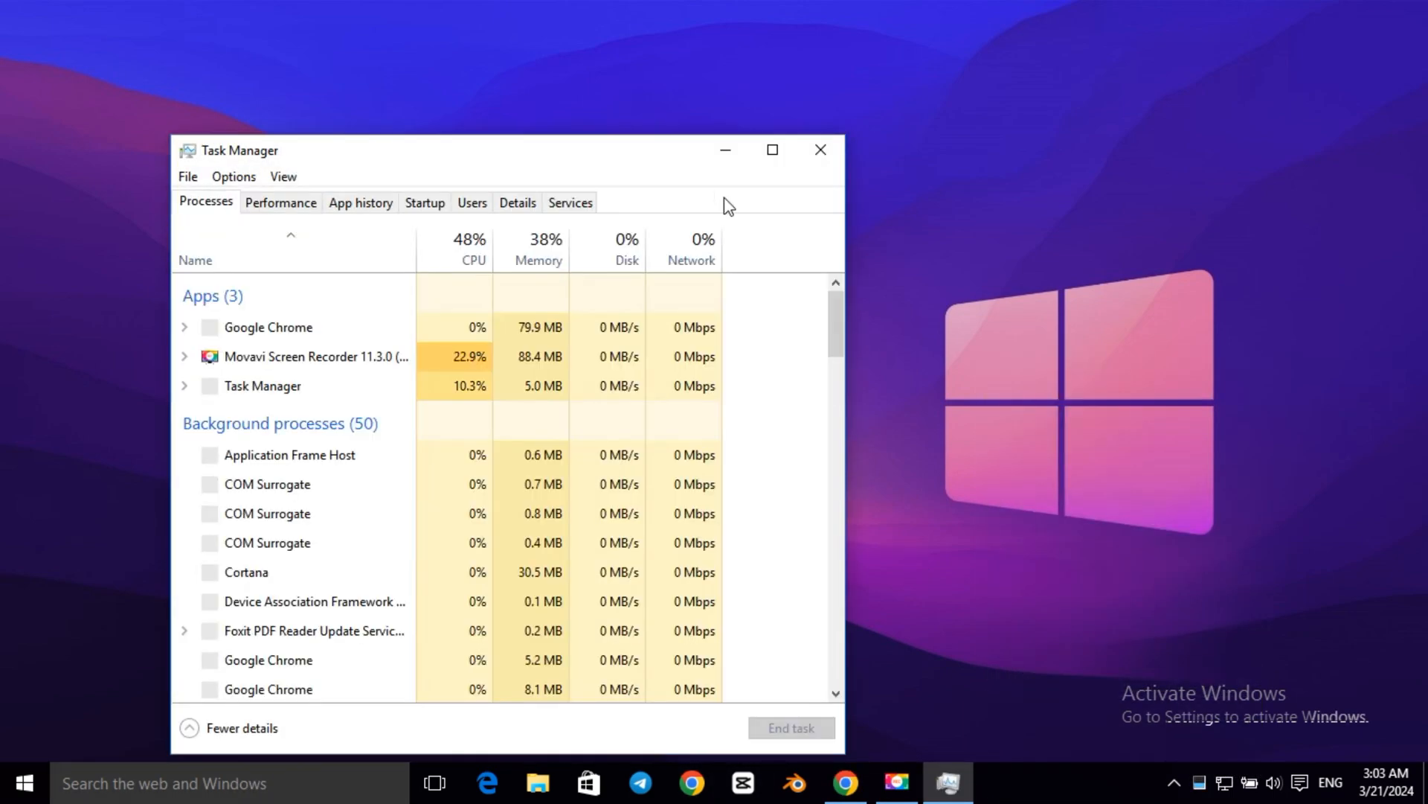
- Disable Microsoft Edge Update as a startup app, then close Task Manager
{"action": "left_click", "coordinate": [772, 149]}
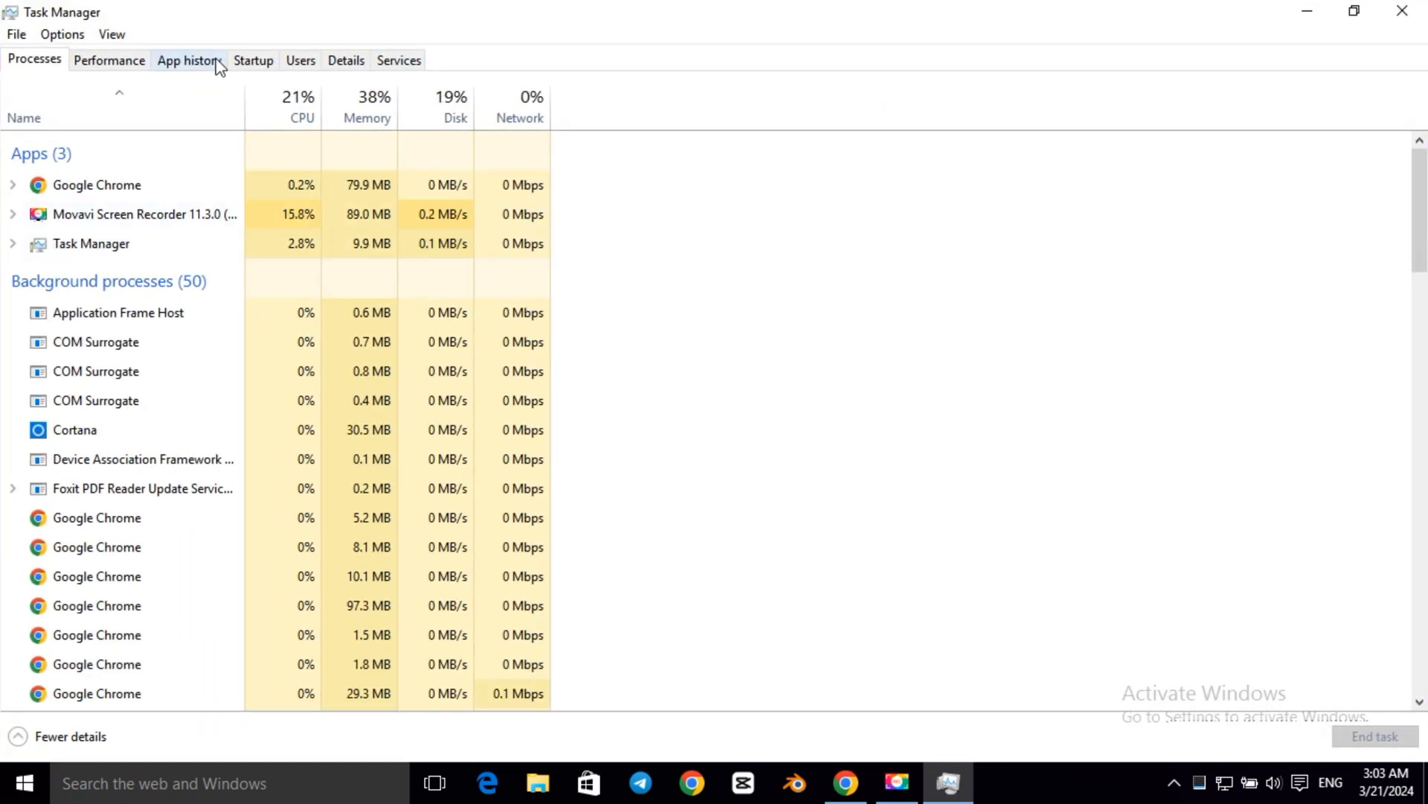
{"action": "left_click", "coordinate": [253, 60]}
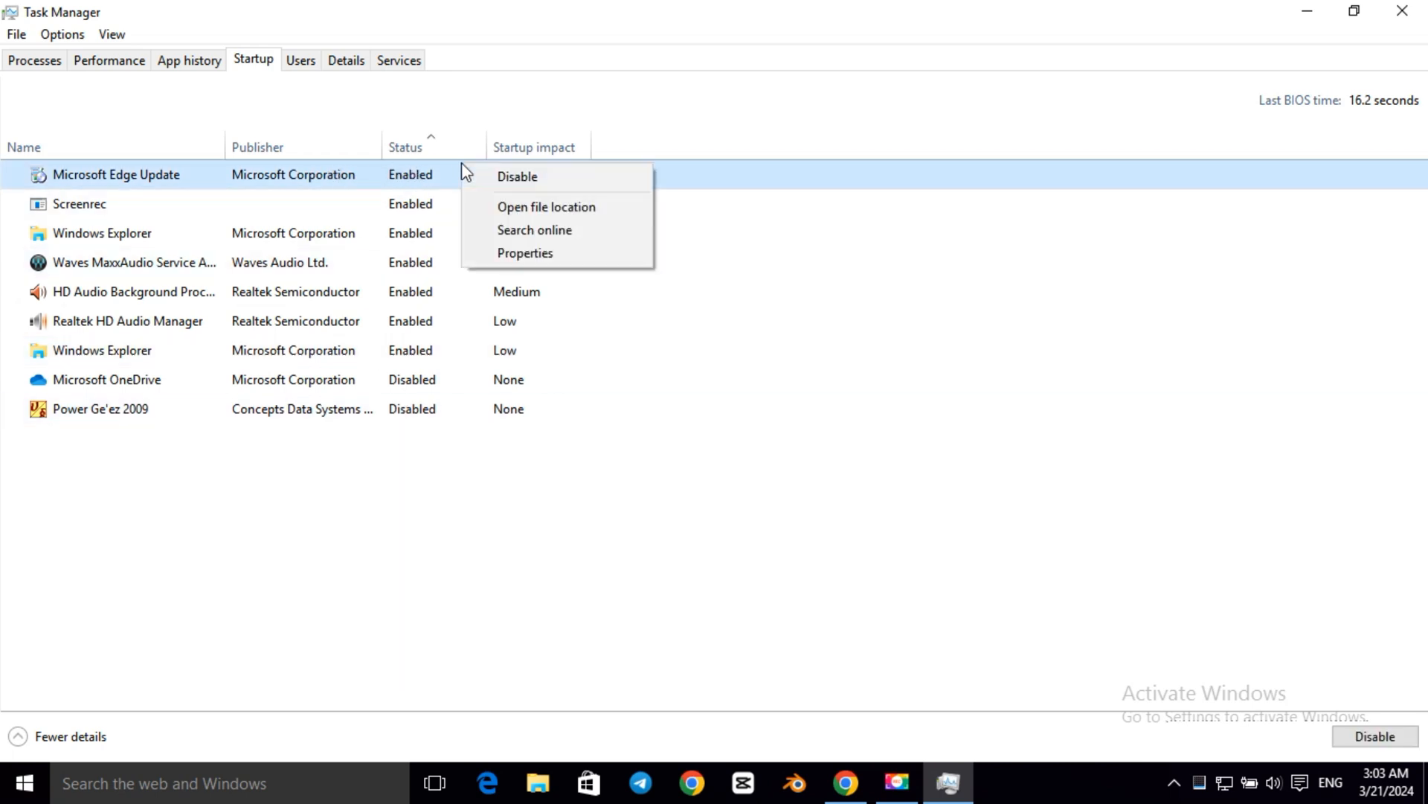
{"action": "mouse_move", "coordinate": [516, 175]}
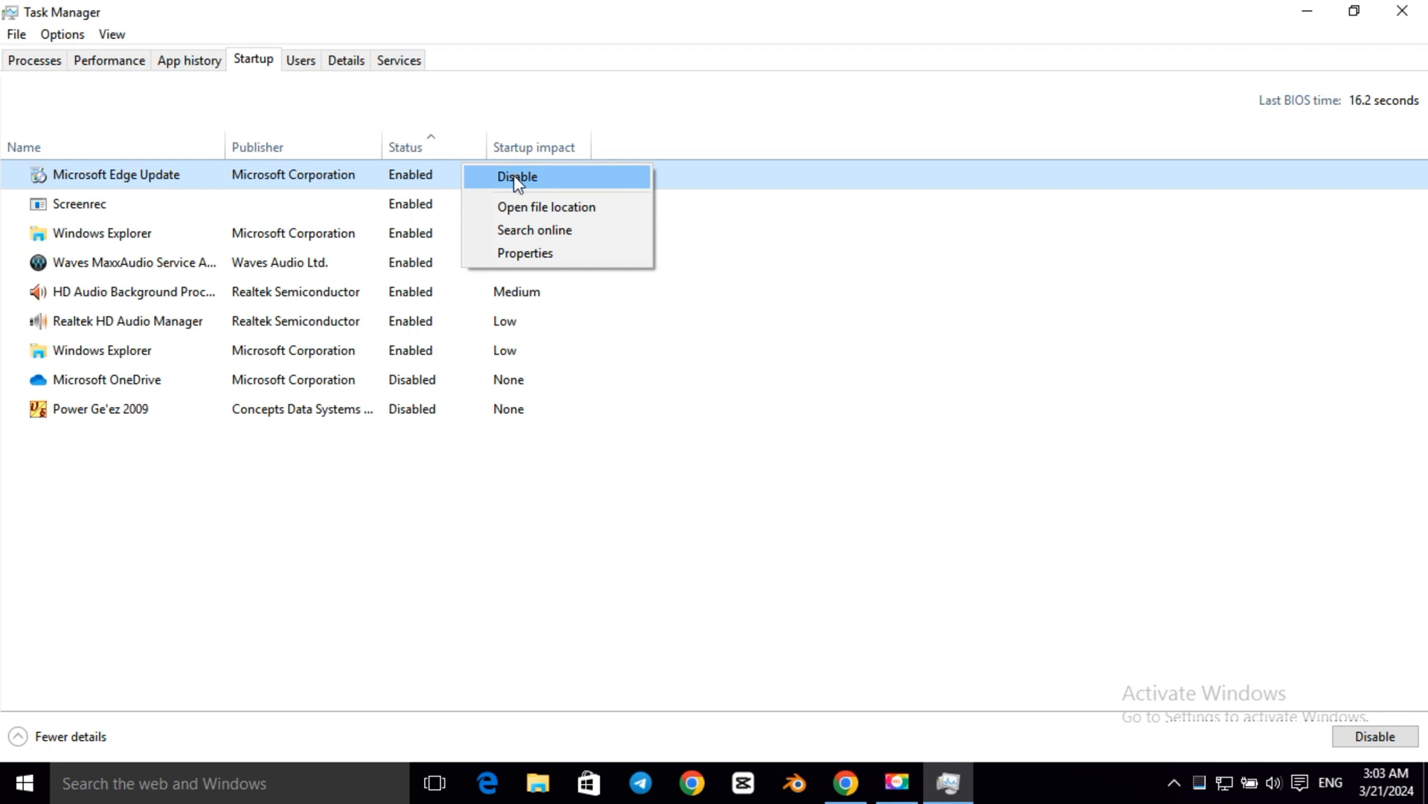
{"action": "left_click", "coordinate": [517, 175]}
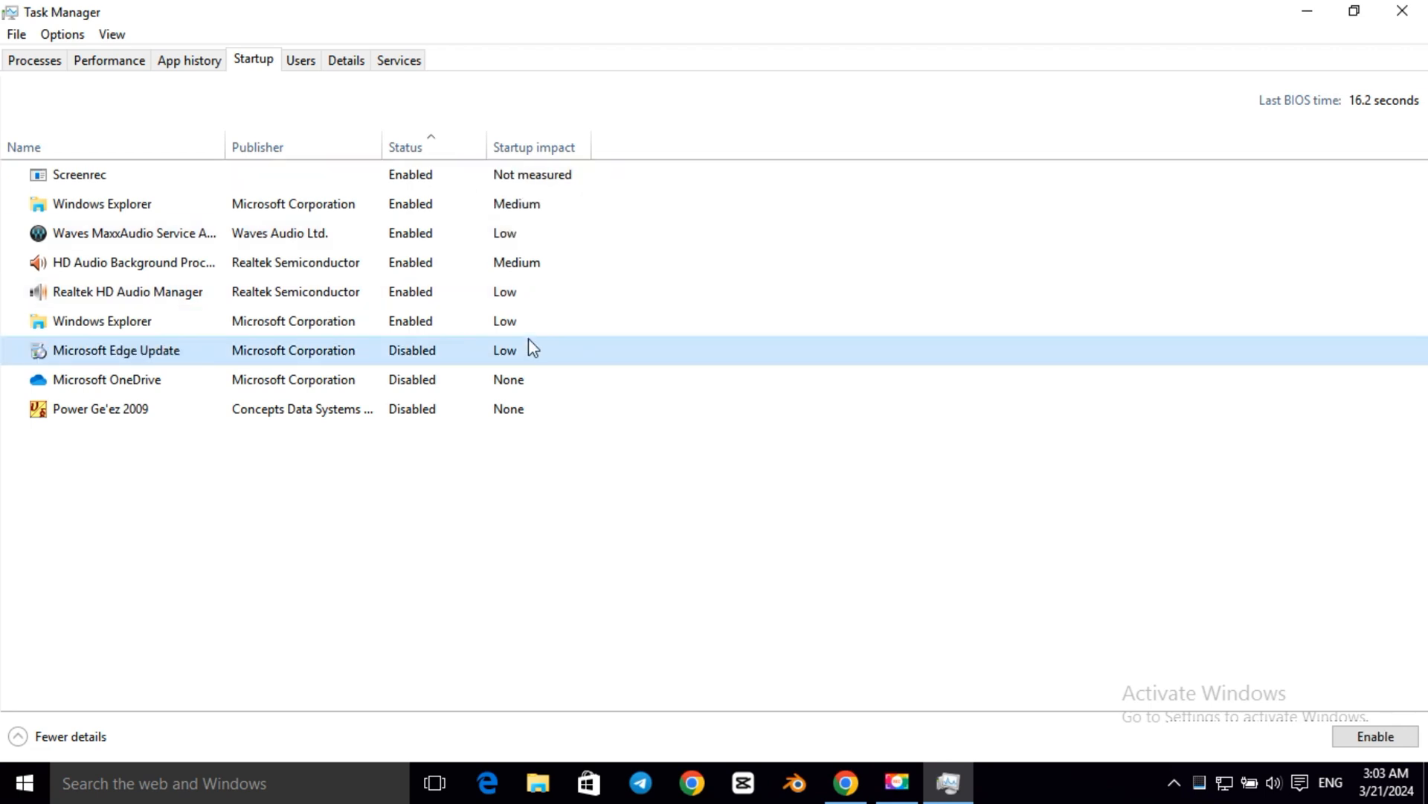
{"action": "mouse_move", "coordinate": [504, 583]}
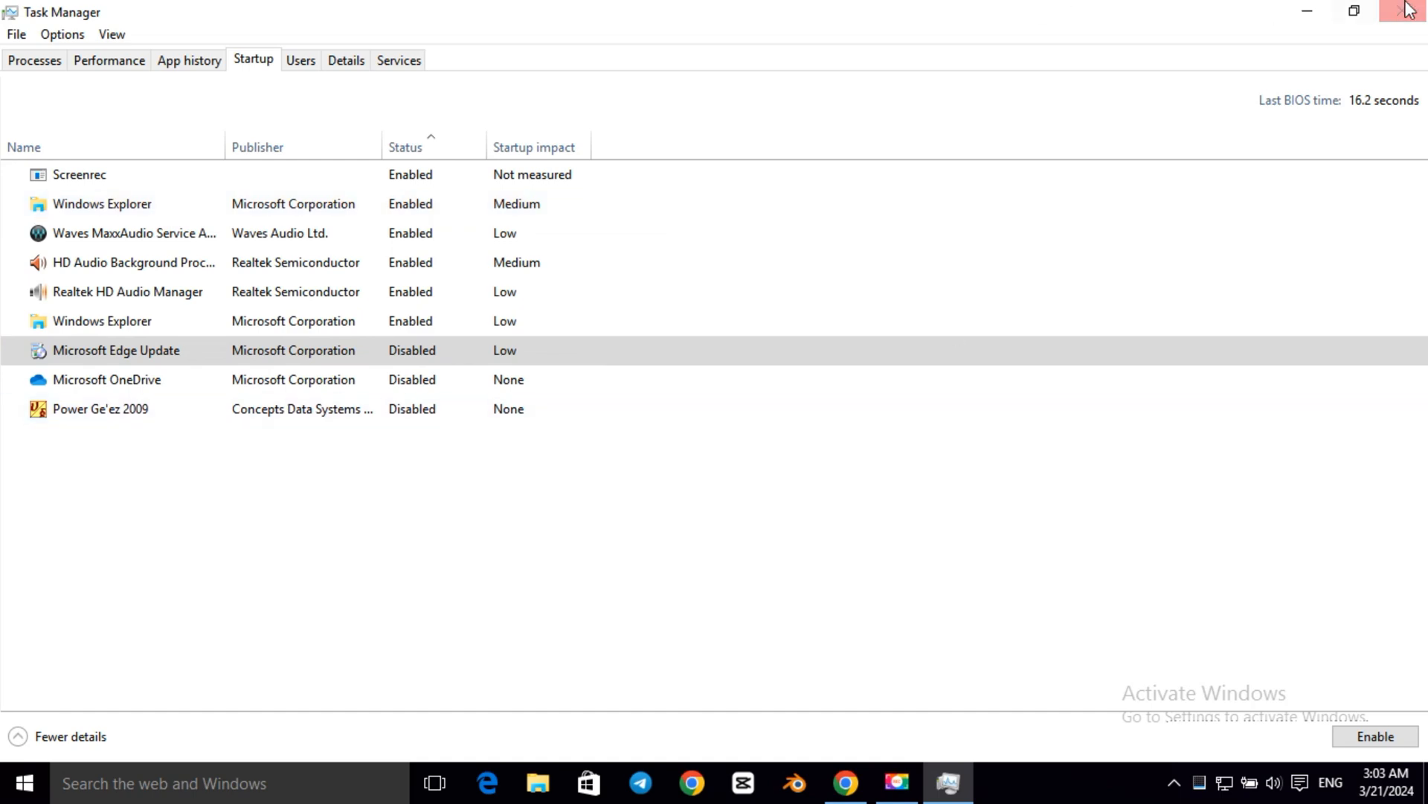
{"action": "left_click", "coordinate": [1405, 10]}
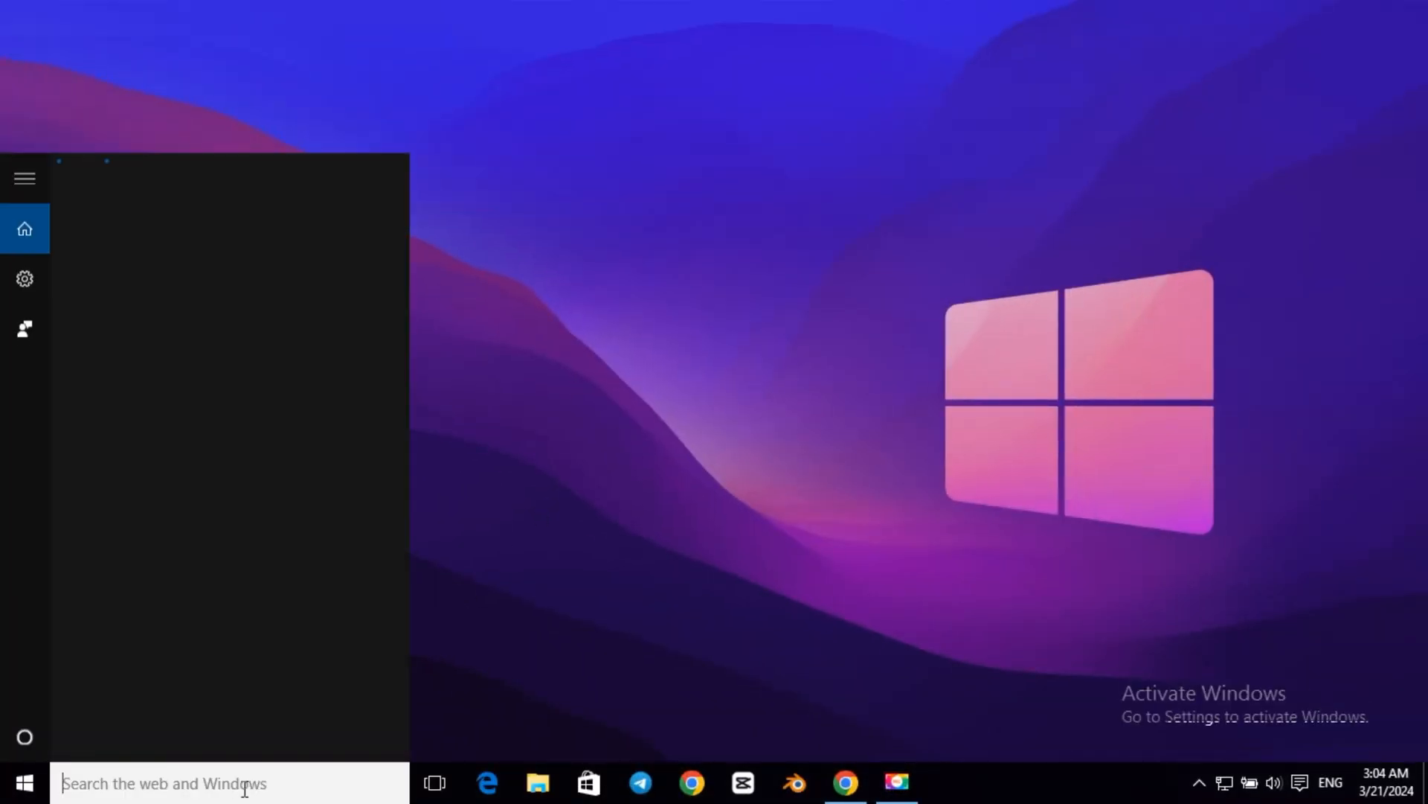
- Search 'view adv' and open View advanced system settings
{"action": "type", "text": "view adva"}
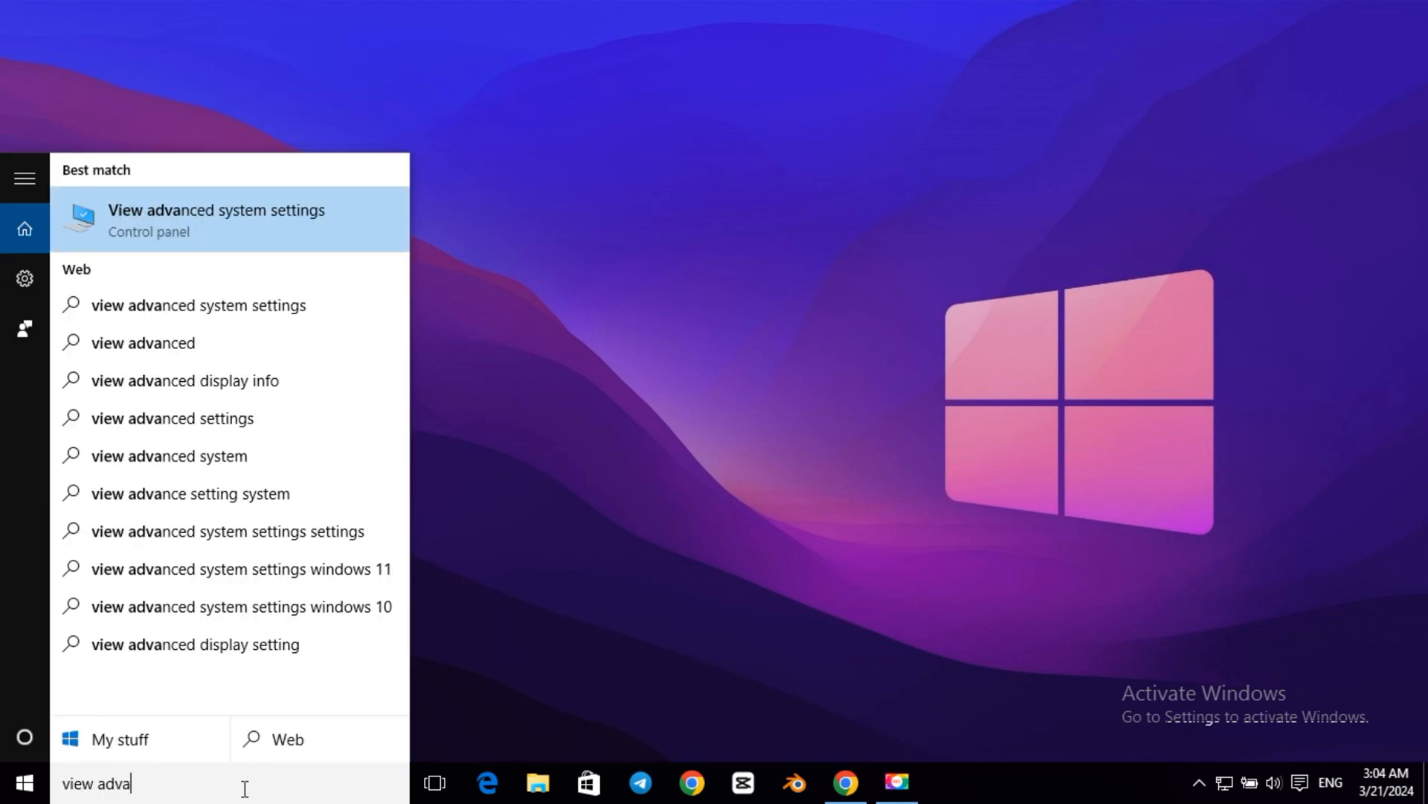
{"action": "mouse_move", "coordinate": [186, 232]}
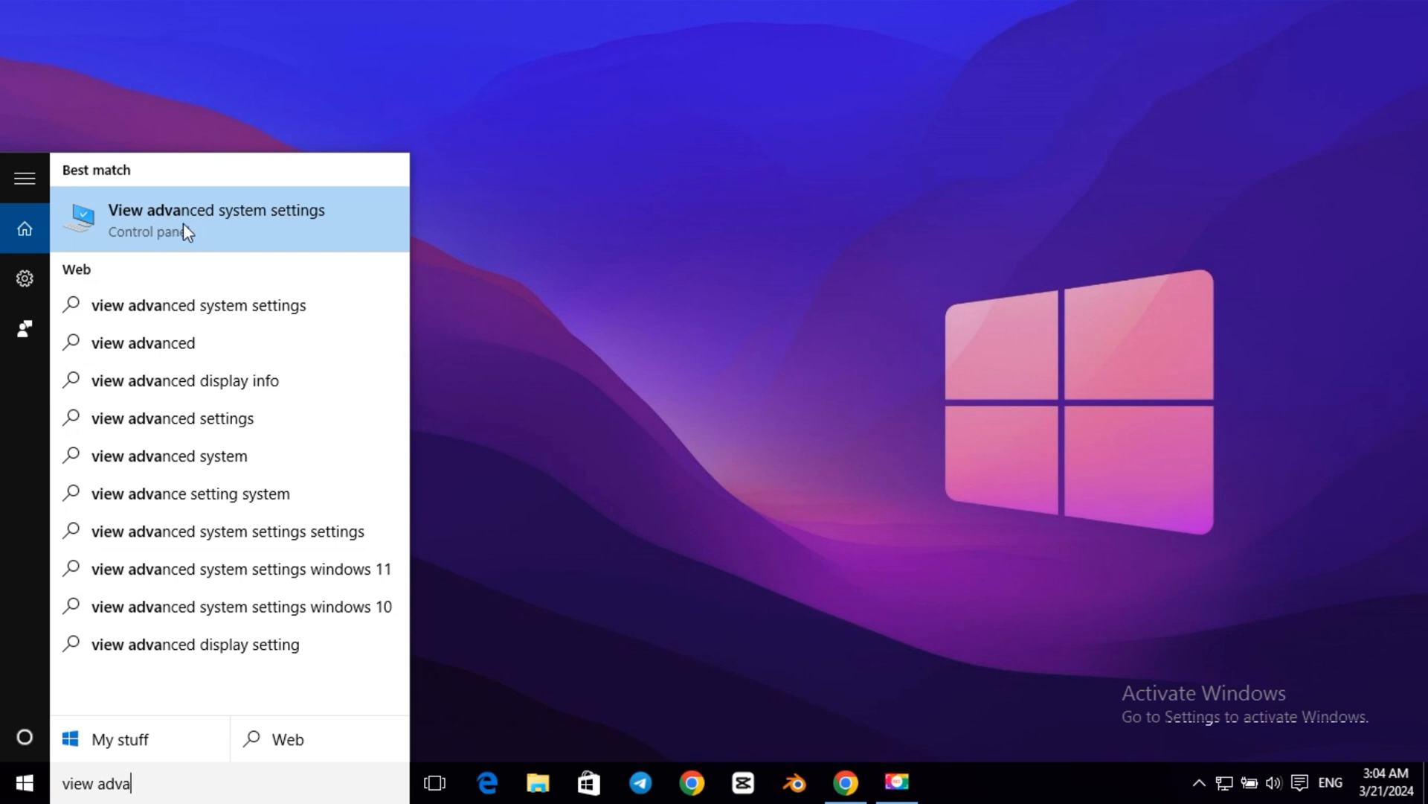
{"action": "left_click", "coordinate": [216, 219]}
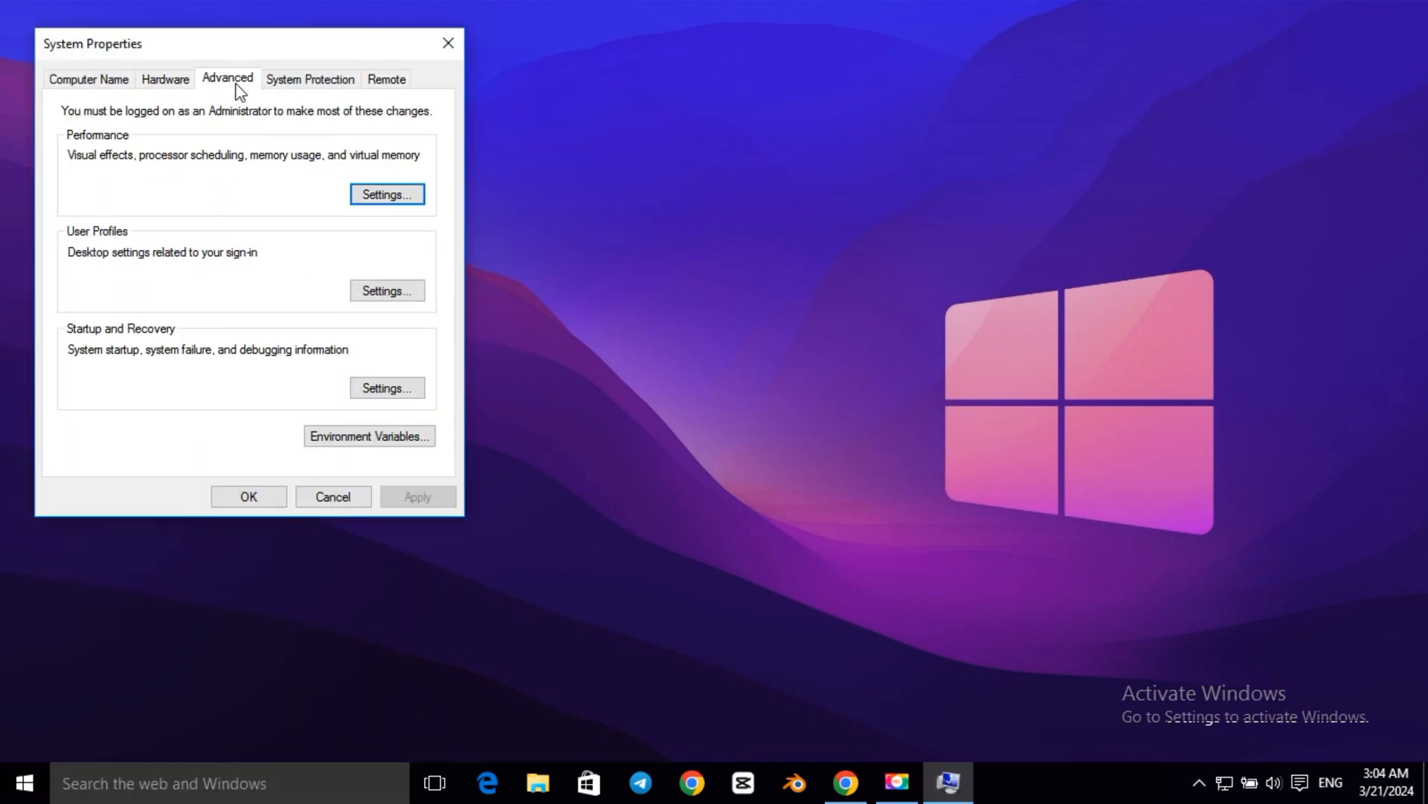
{"action": "mouse_move", "coordinate": [320, 200]}
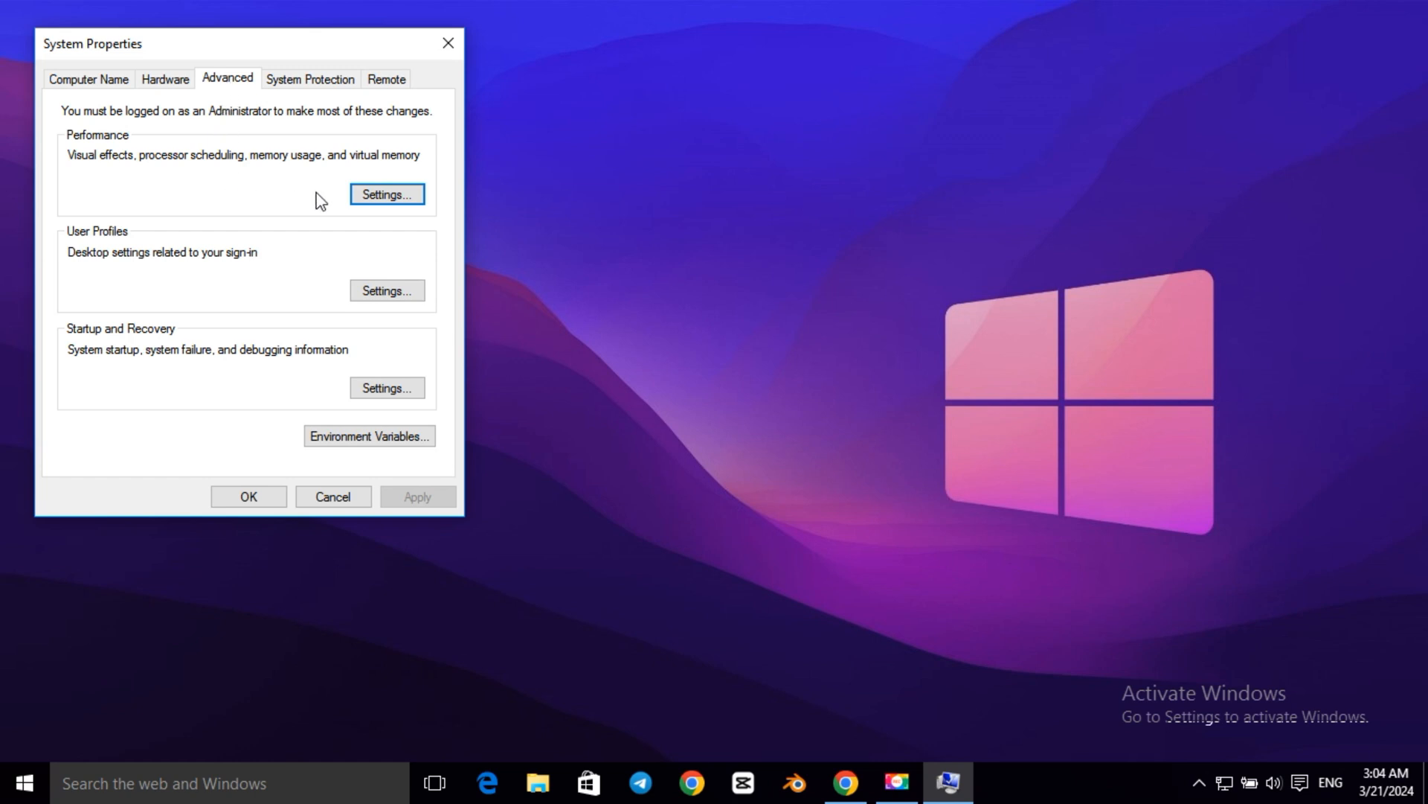
- Use best-performance visual effects but keep taskbar animations and thumbnails, then close System Properties
{"action": "left_click", "coordinate": [386, 194]}
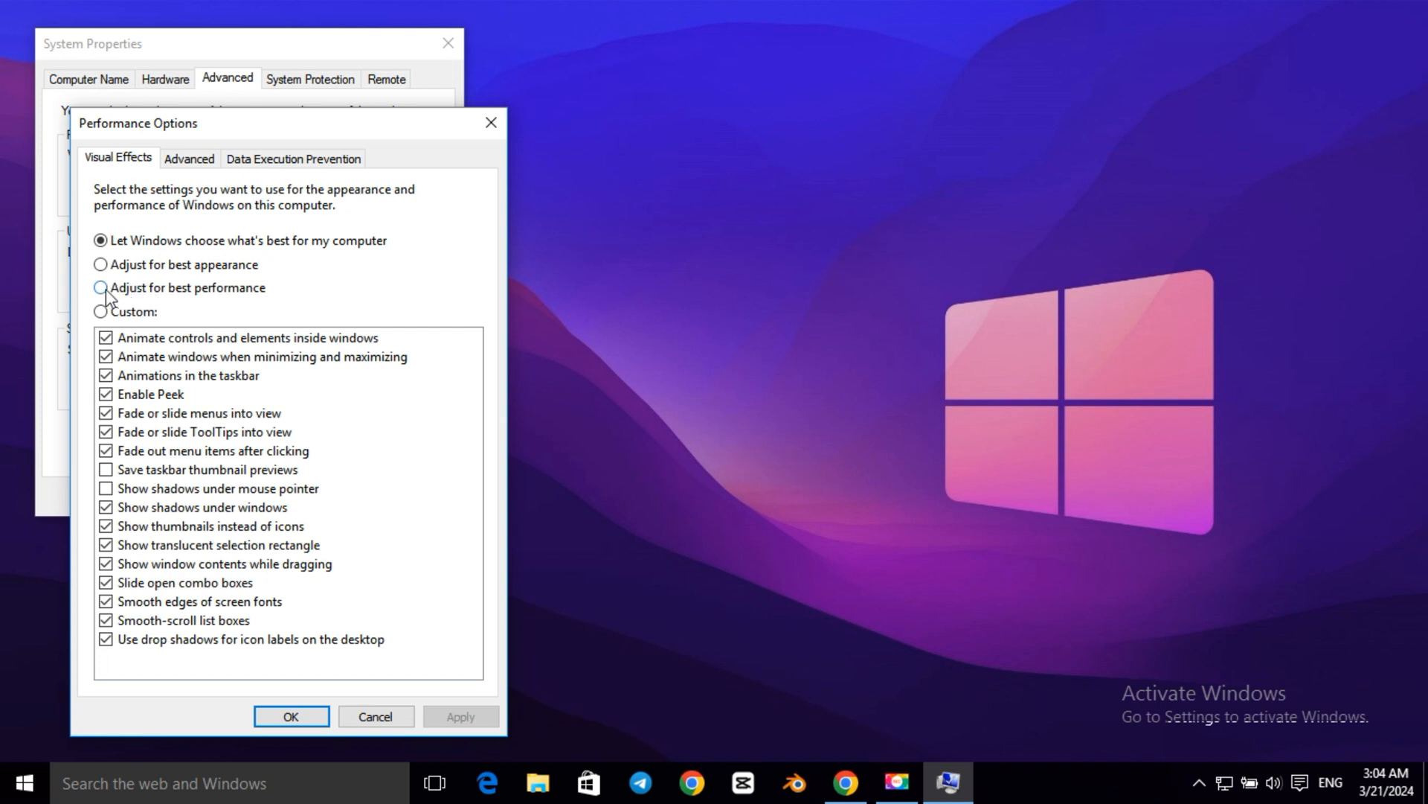
{"action": "left_click", "coordinate": [99, 287]}
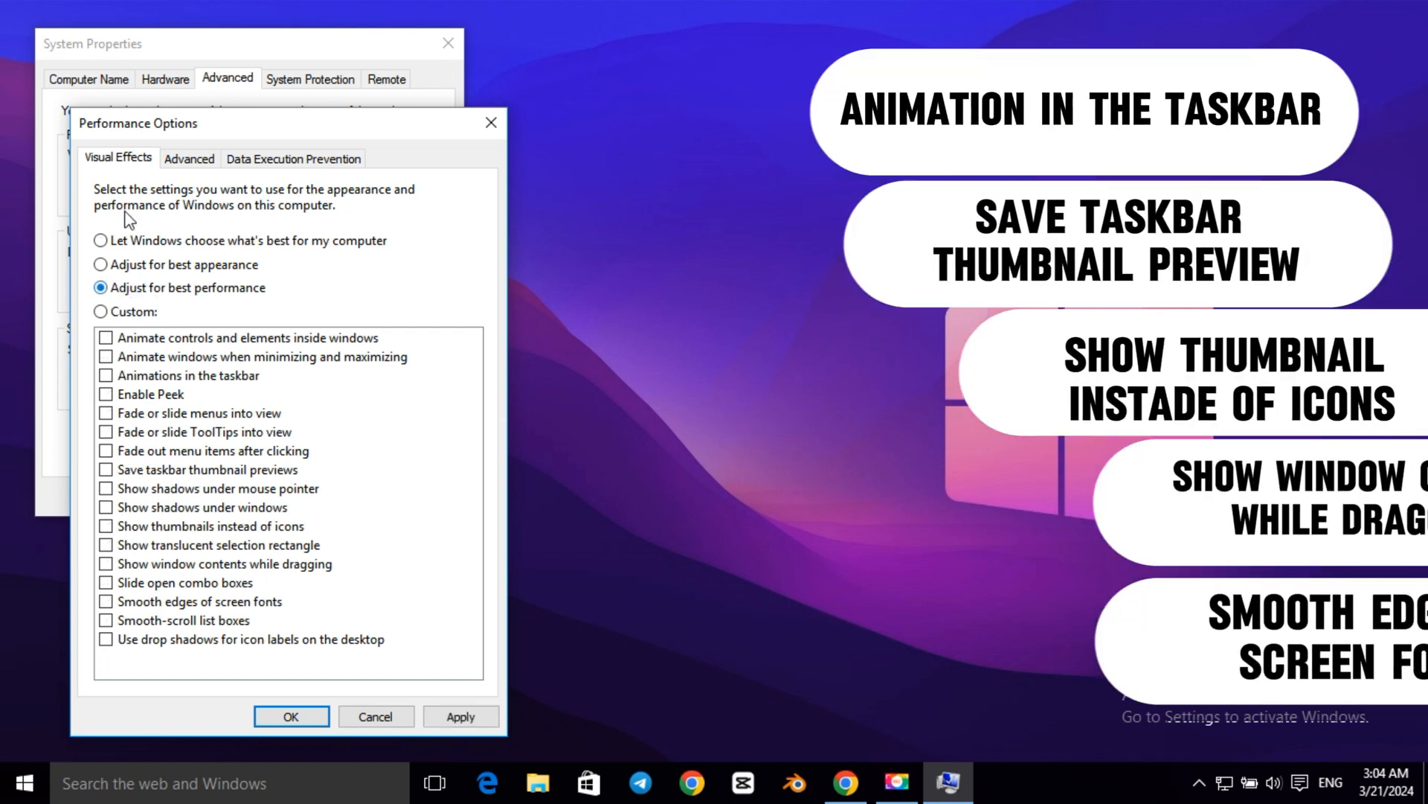
{"action": "left_click", "coordinate": [105, 375]}
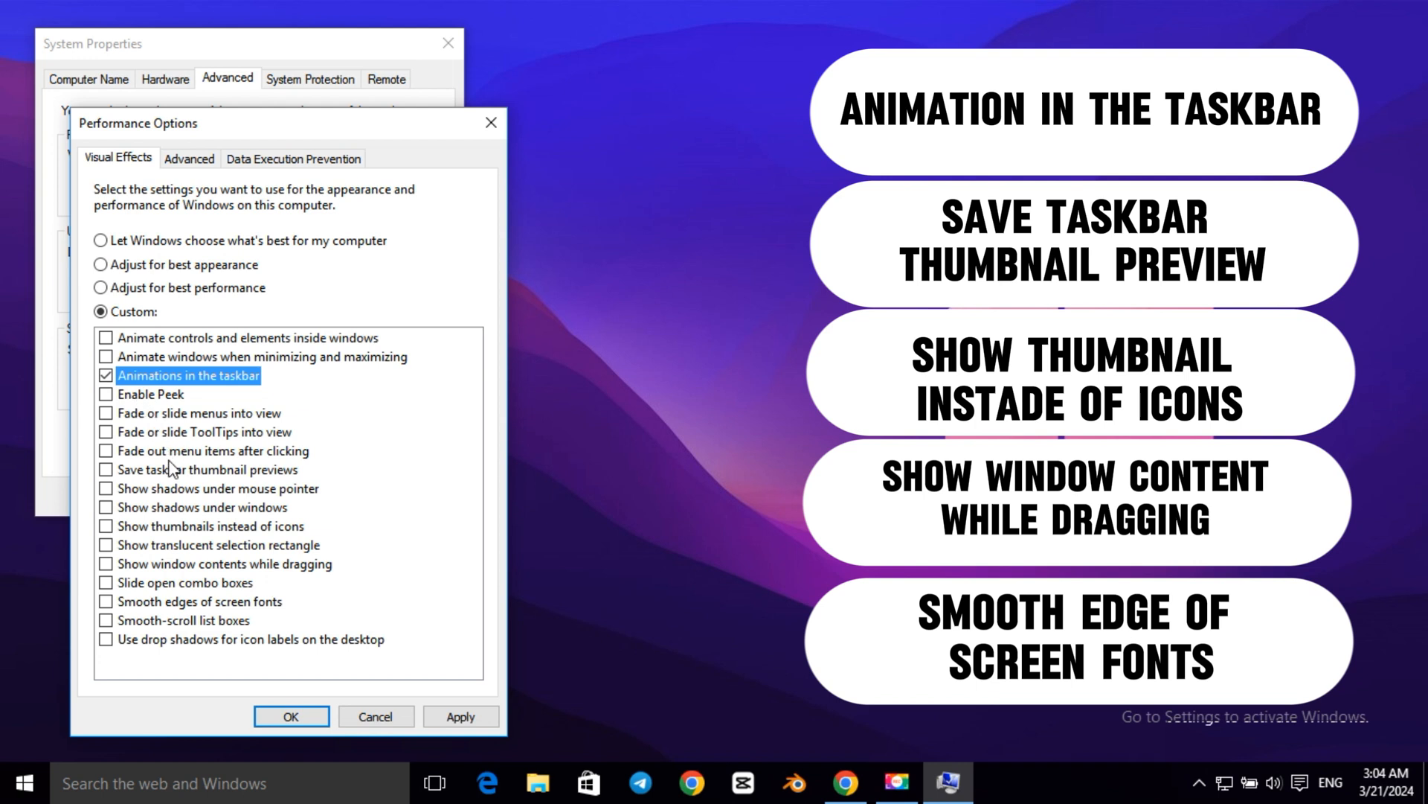
{"action": "mouse_move", "coordinate": [117, 610]}
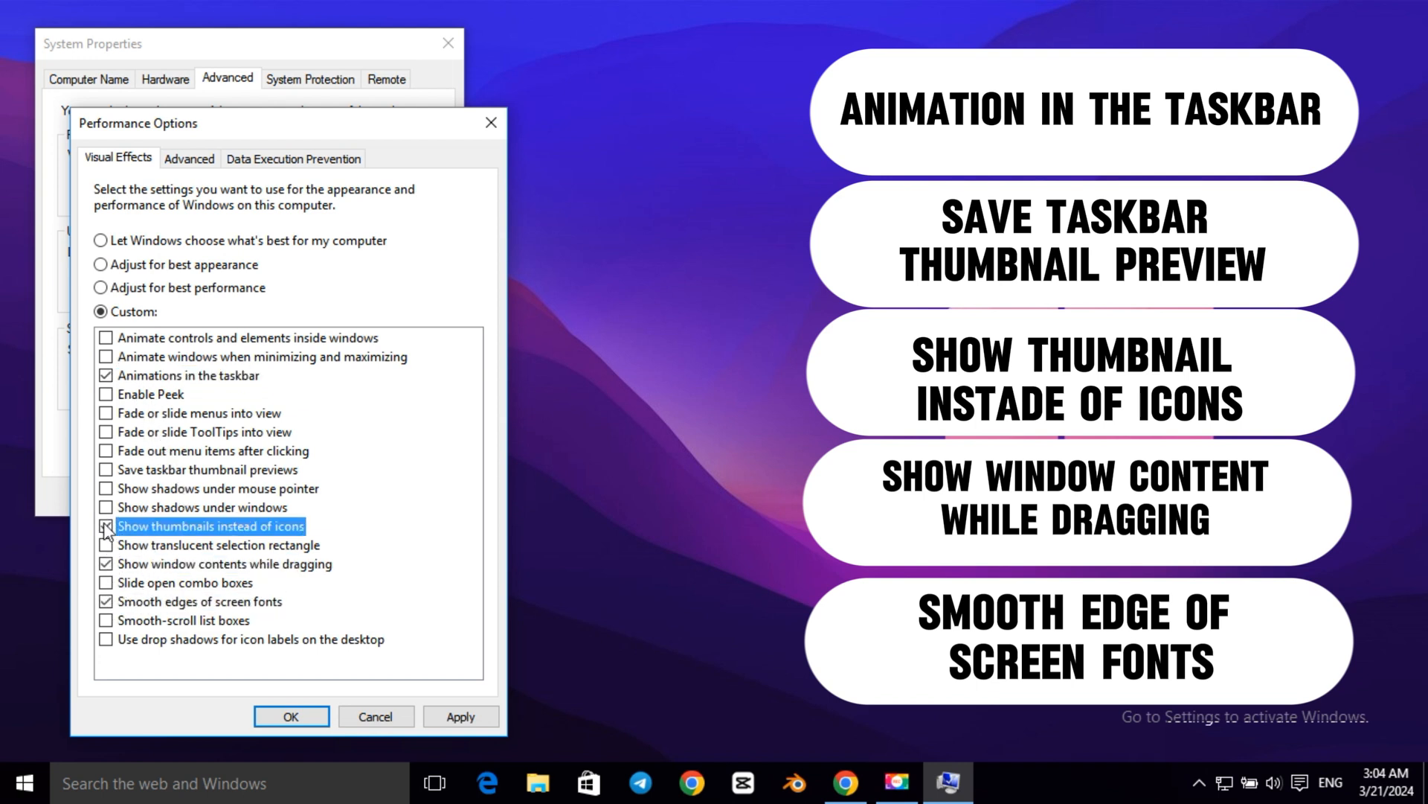
{"action": "left_click", "coordinate": [106, 470]}
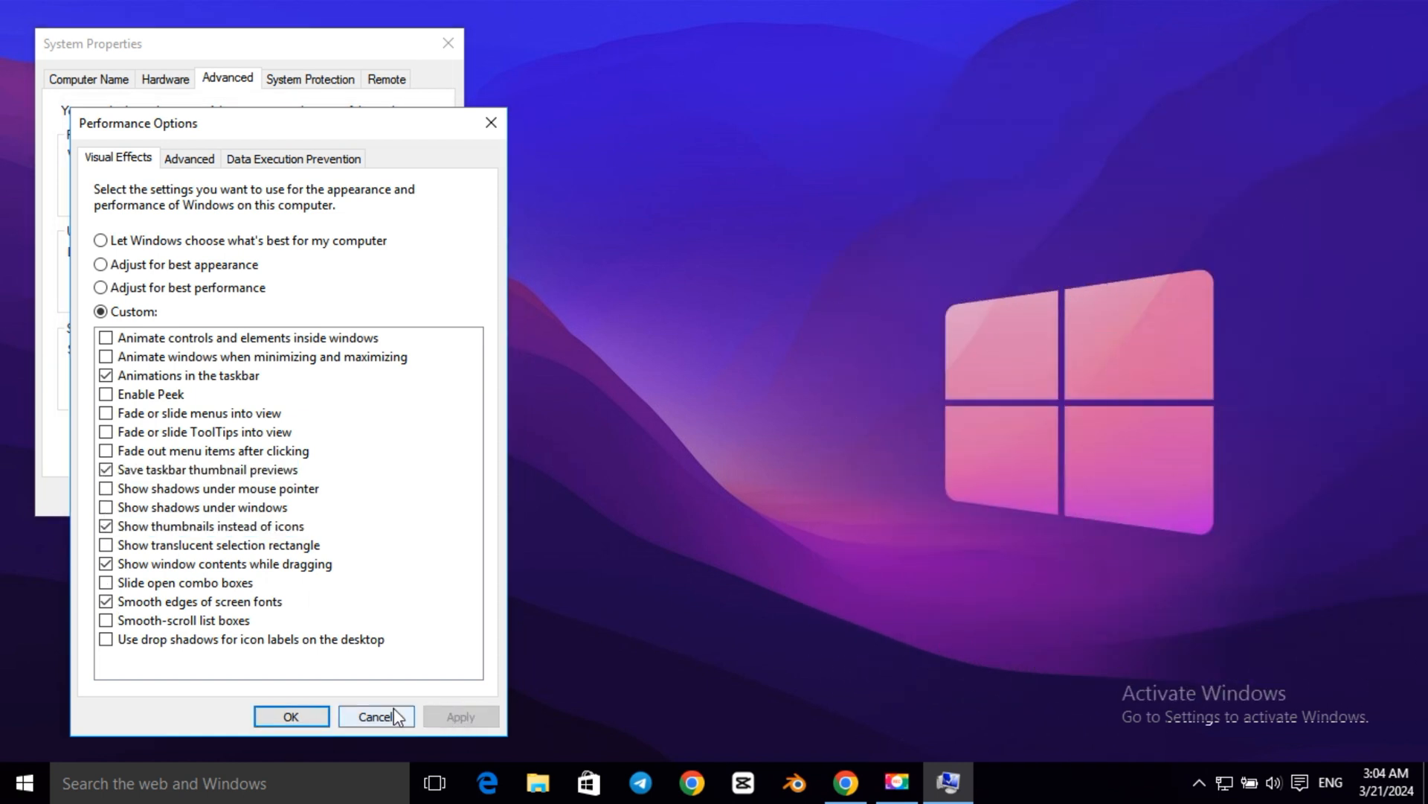
{"action": "left_click", "coordinate": [377, 716]}
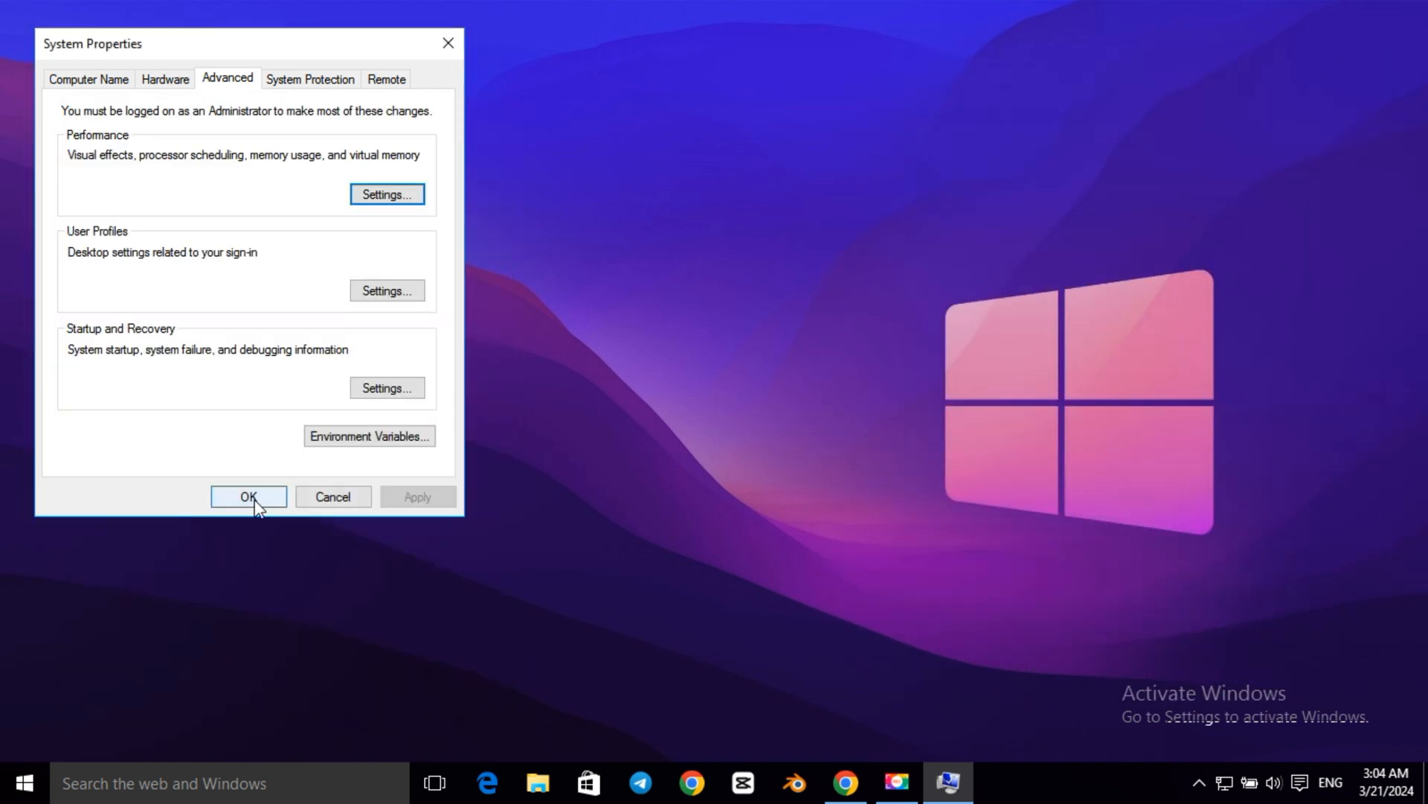
{"action": "left_click", "coordinate": [248, 496]}
{"action": "type", "text": "d"}
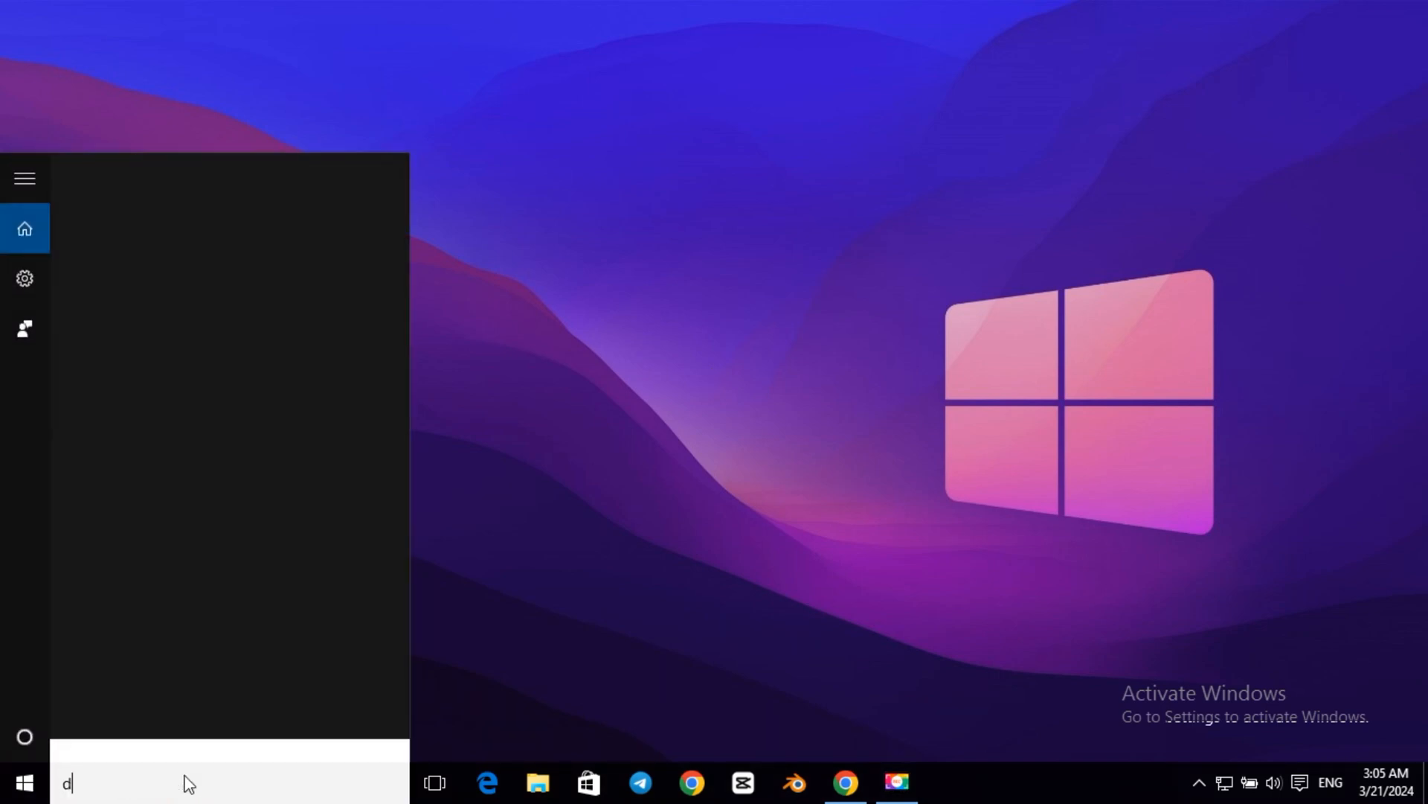
- Search 'disk clean up' and launch the Disk Cleanup desktop app
{"action": "type", "text": "isk clean up"}
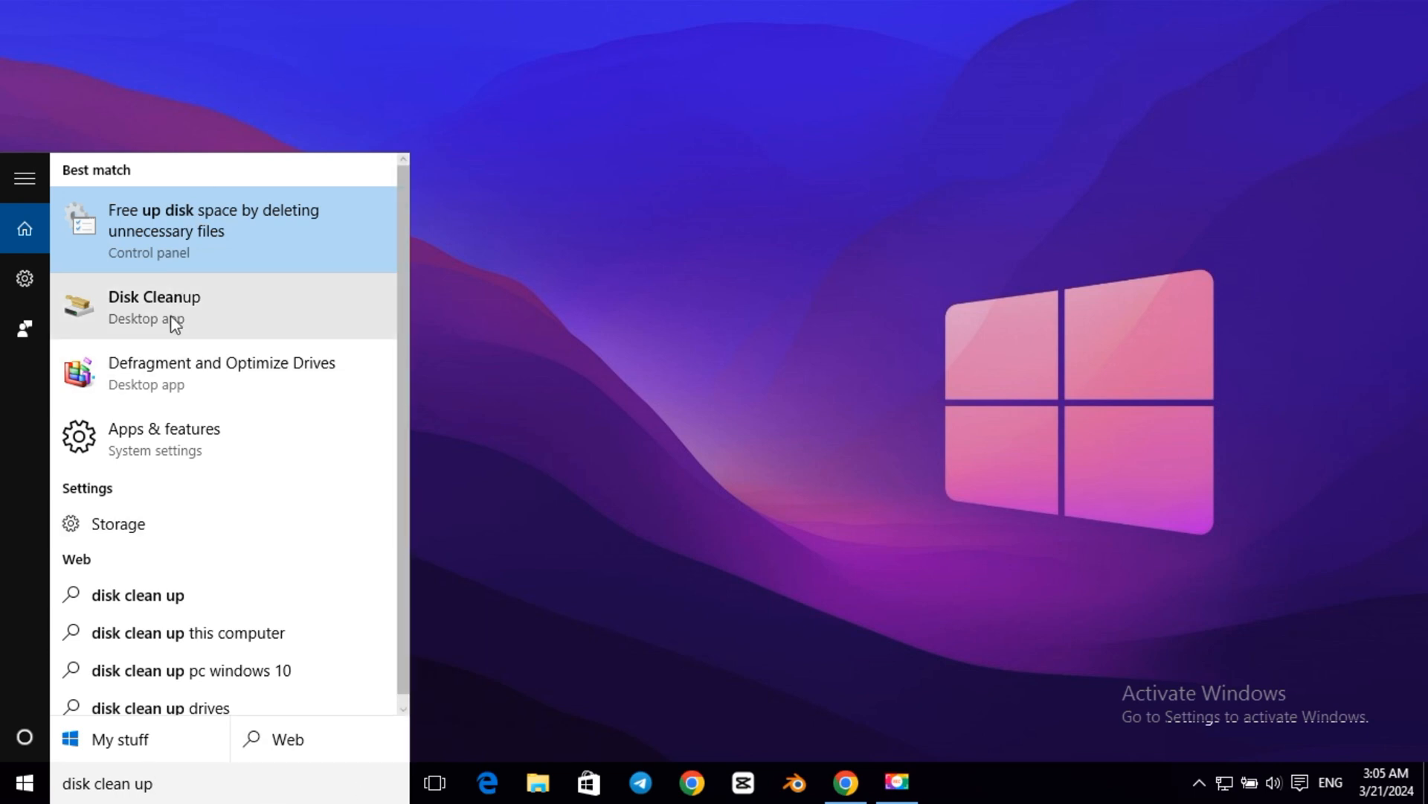
{"action": "left_click", "coordinate": [154, 306]}
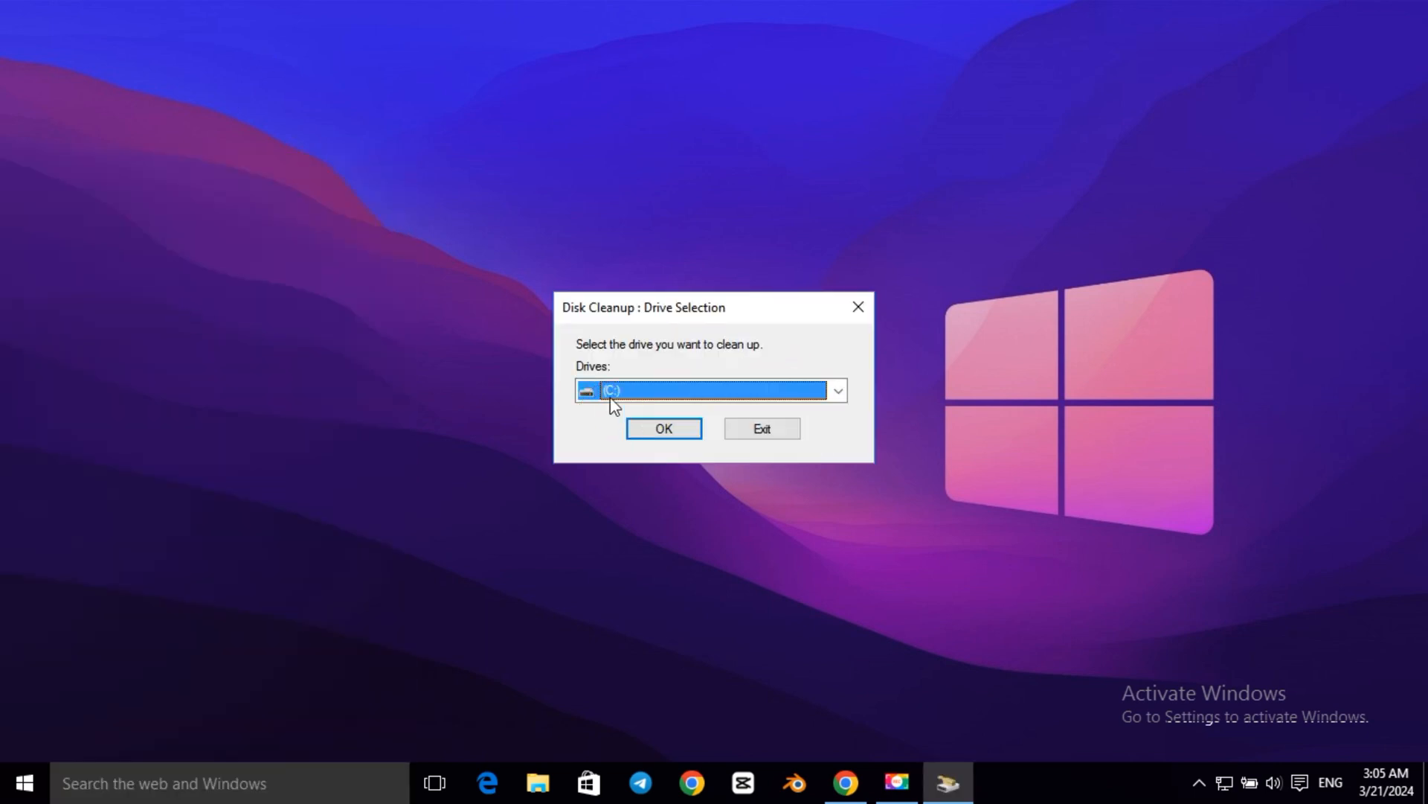
- Select drive C: in Disk Cleanup to scan for deletable files
{"action": "left_click", "coordinate": [662, 429]}
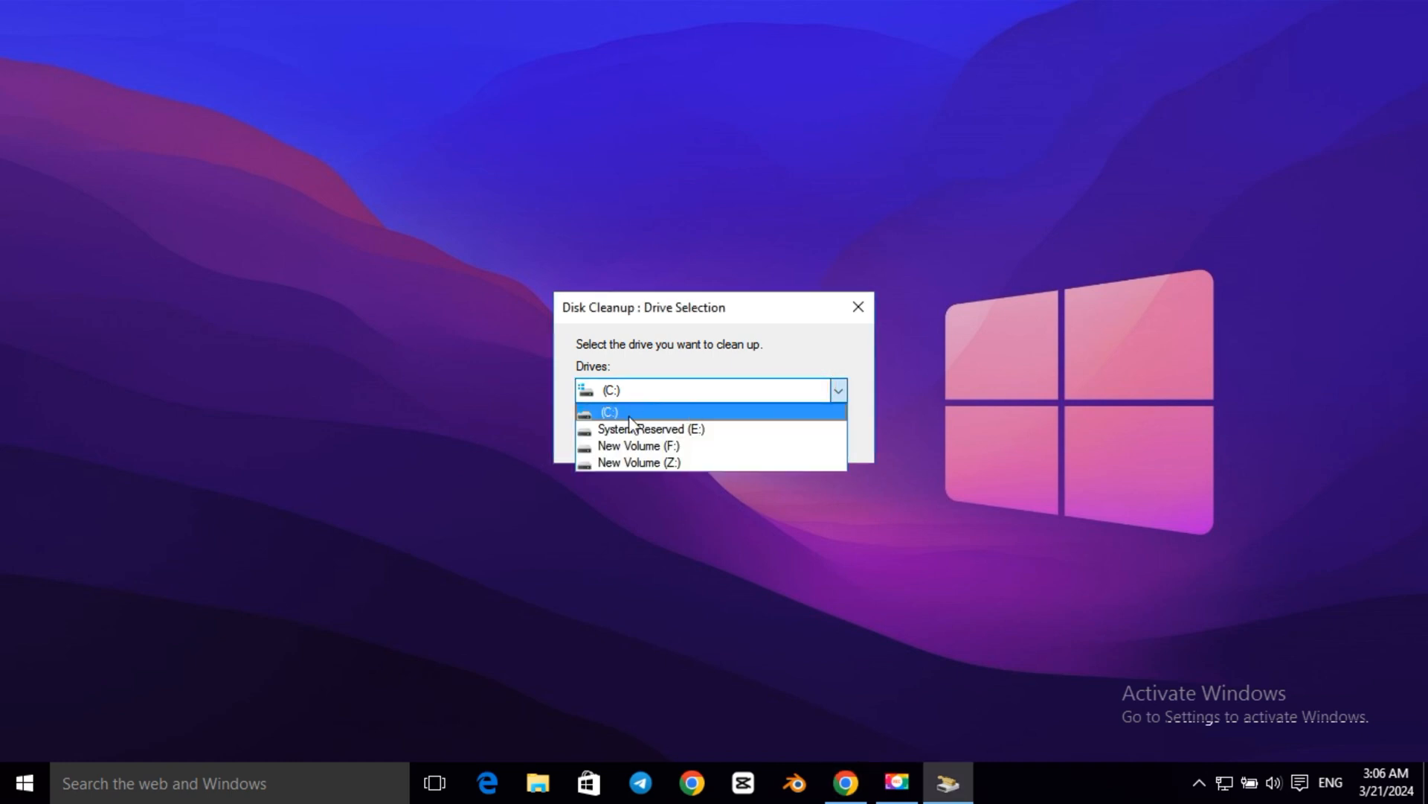
{"action": "left_click", "coordinate": [856, 307]}
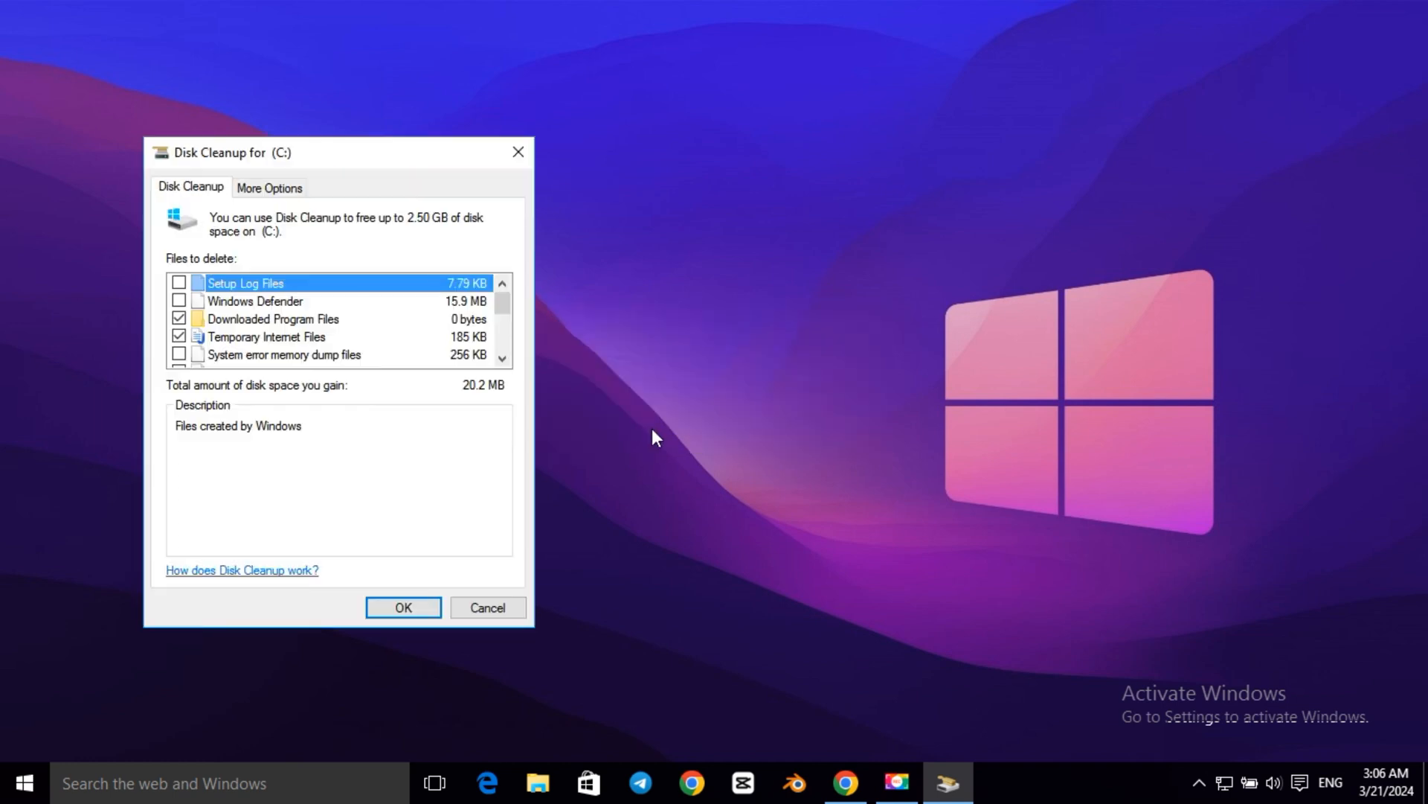
{"action": "mouse_move", "coordinate": [226, 403]}
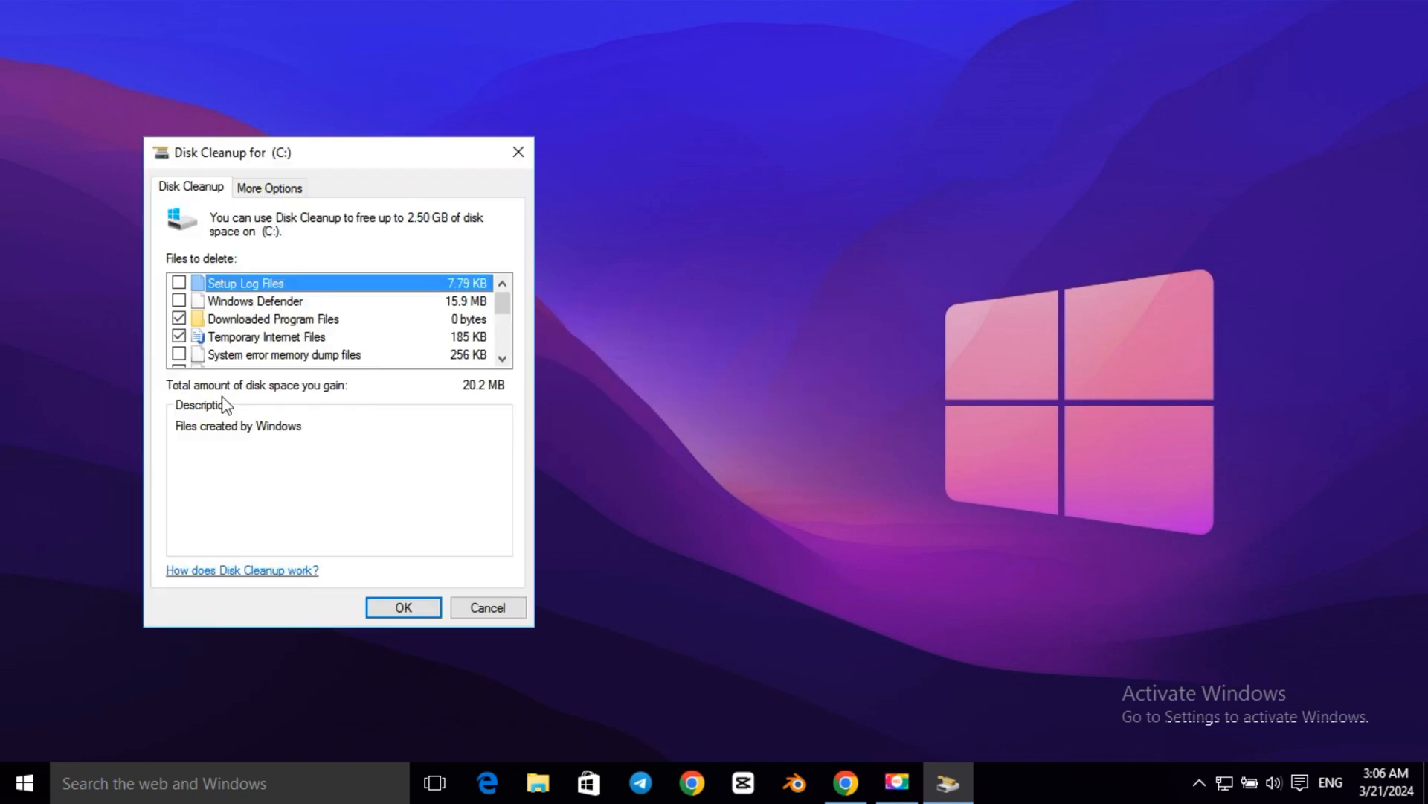
- Mark every file category on C: (about 2.50 GB) and confirm permanent deletion
{"action": "scroll", "scroll_direction": "down", "scroll_amount": 3}
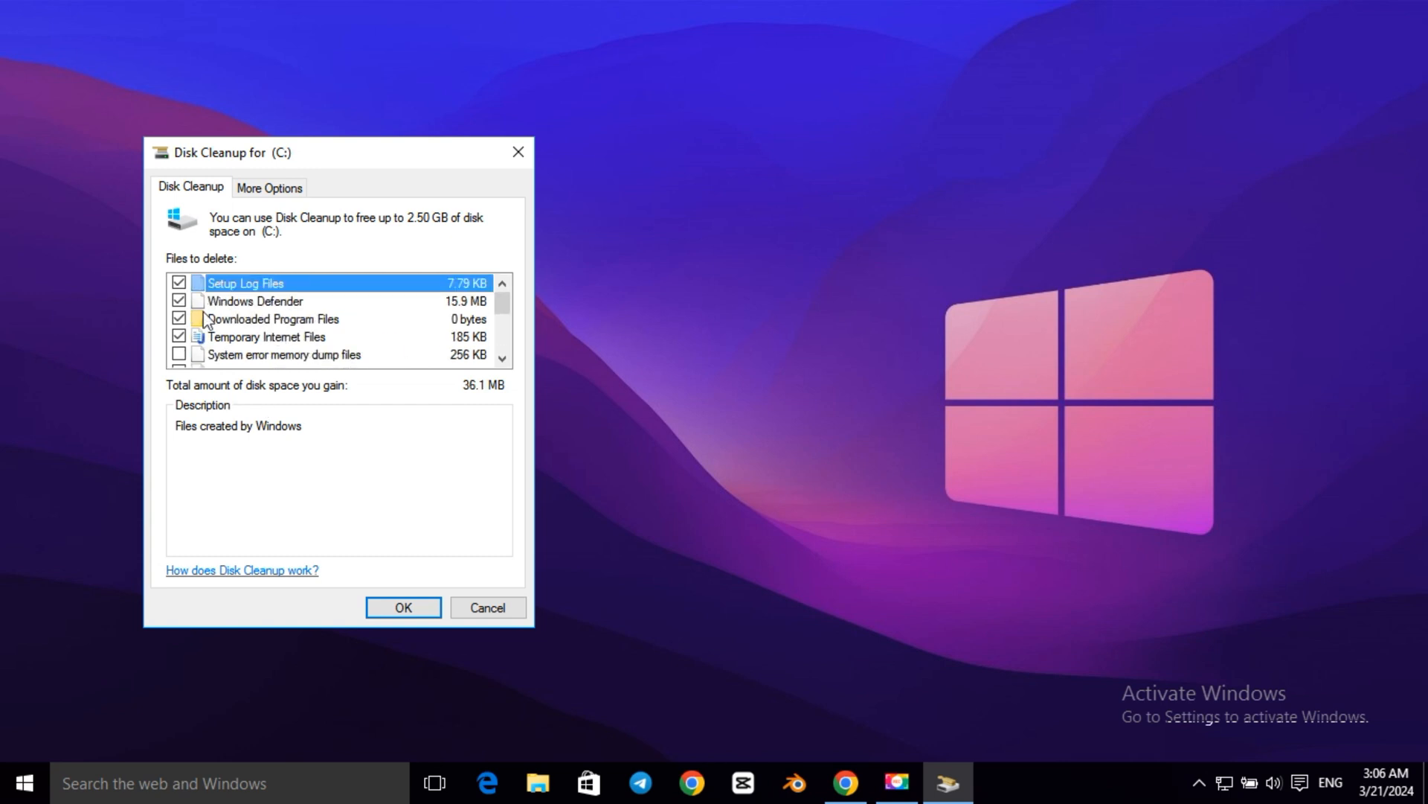
{"action": "scroll", "scroll_direction": "down", "scroll_amount": 3}
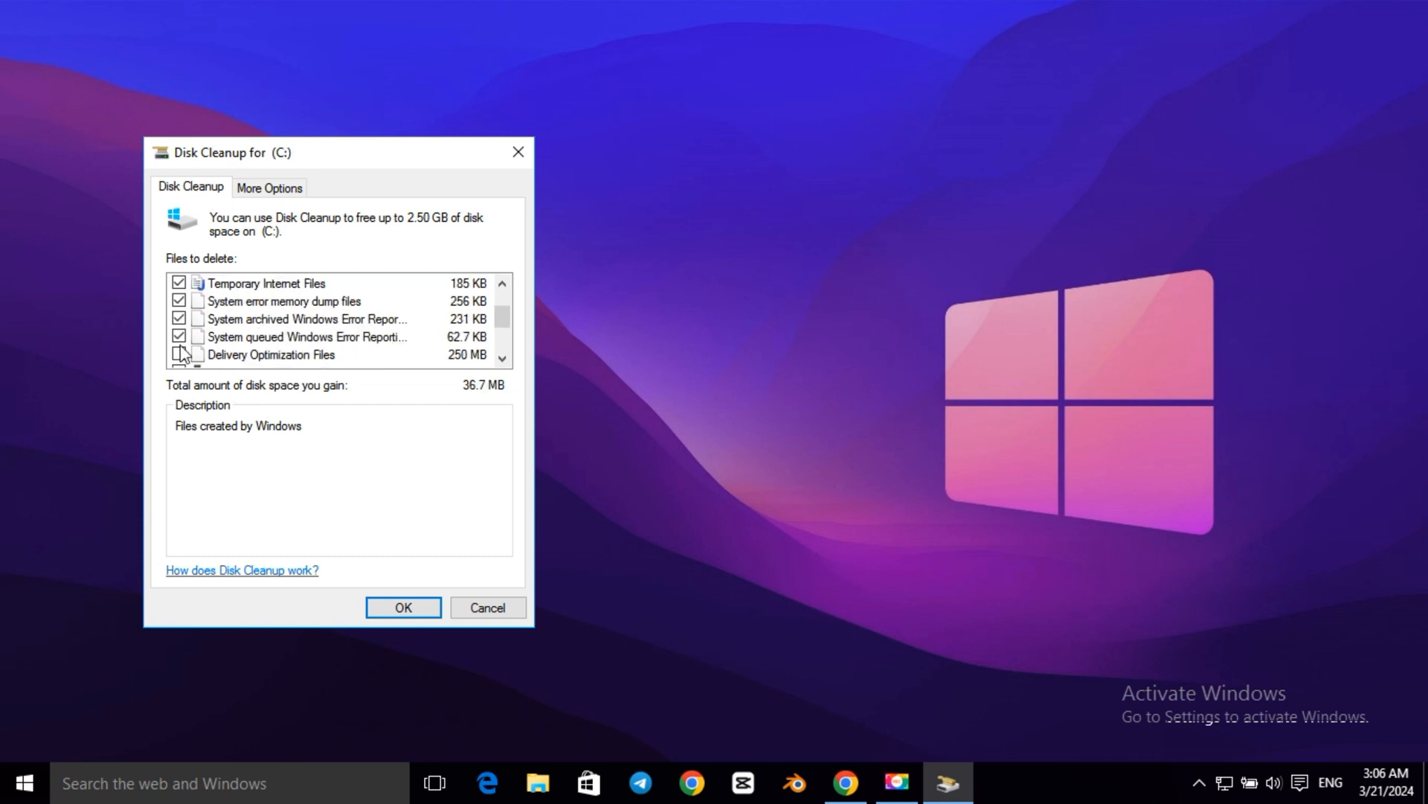
{"action": "scroll", "scroll_direction": "down", "scroll_amount": 3}
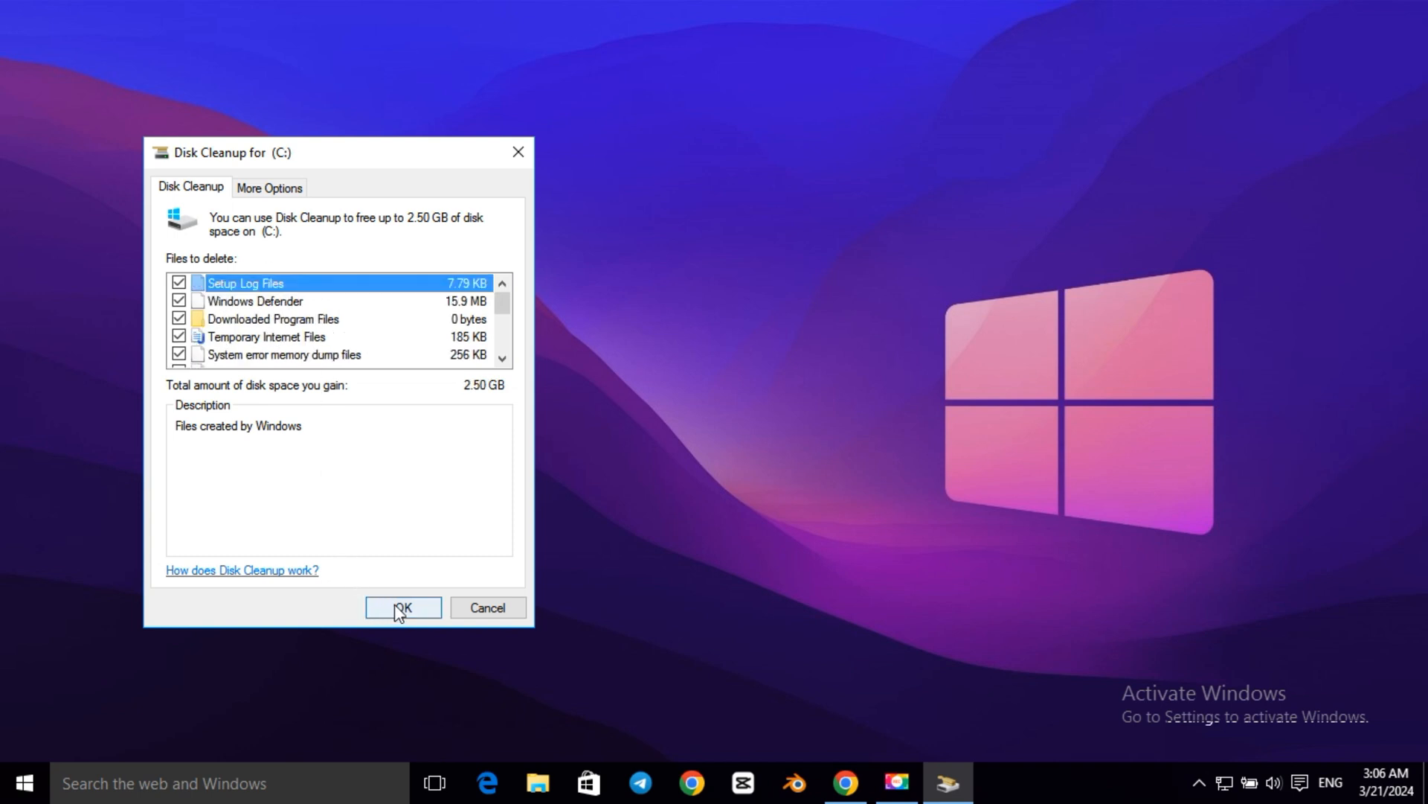
{"action": "left_click", "coordinate": [402, 607]}
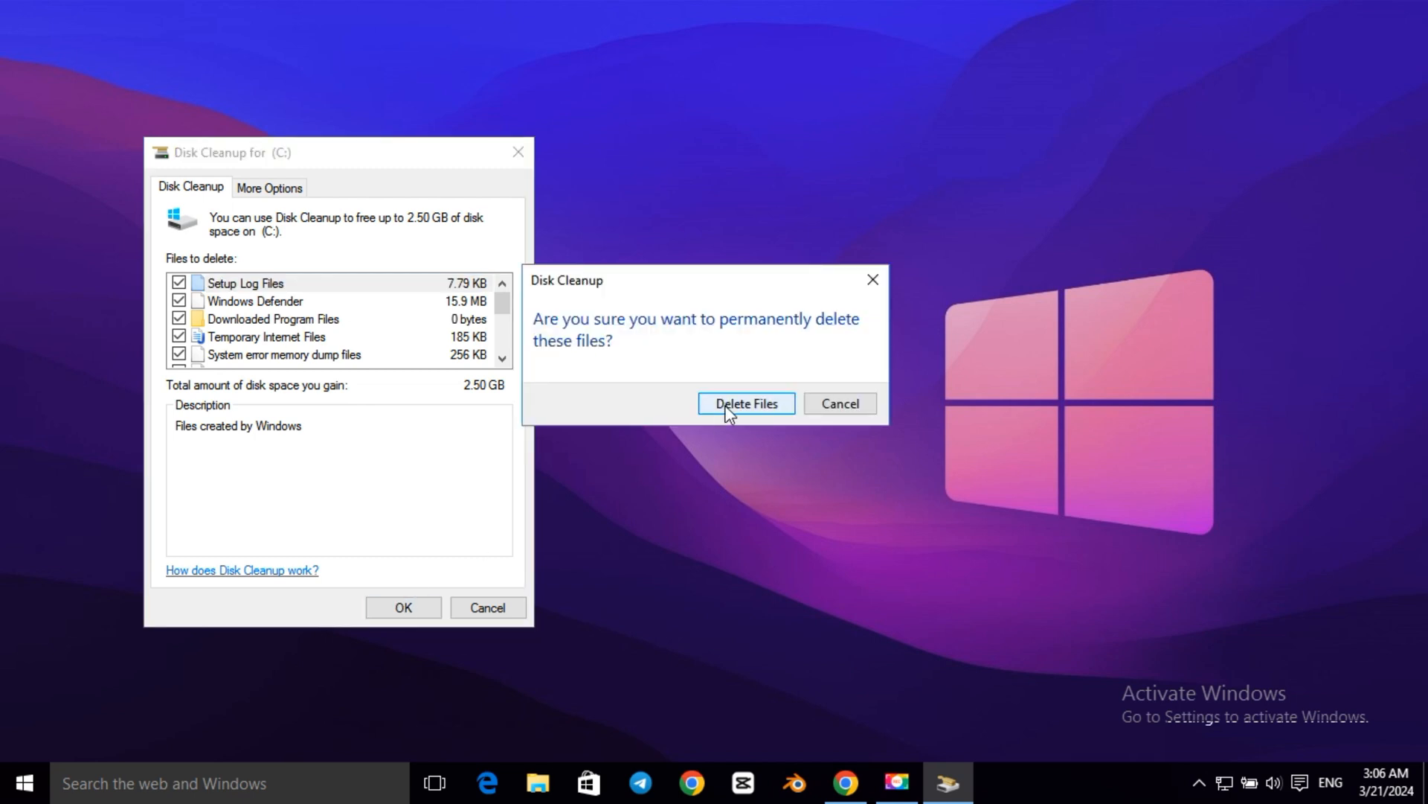
{"action": "left_click", "coordinate": [745, 402]}
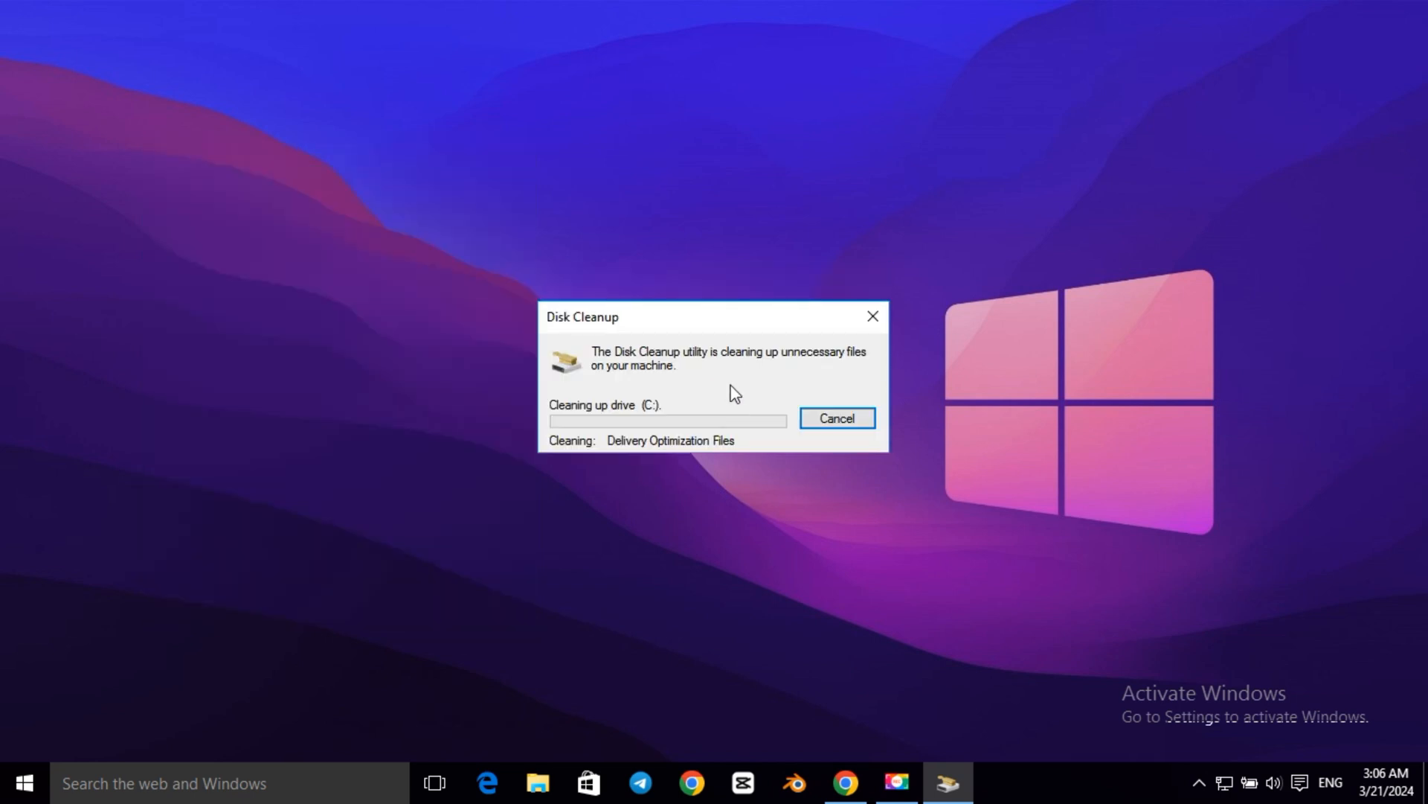